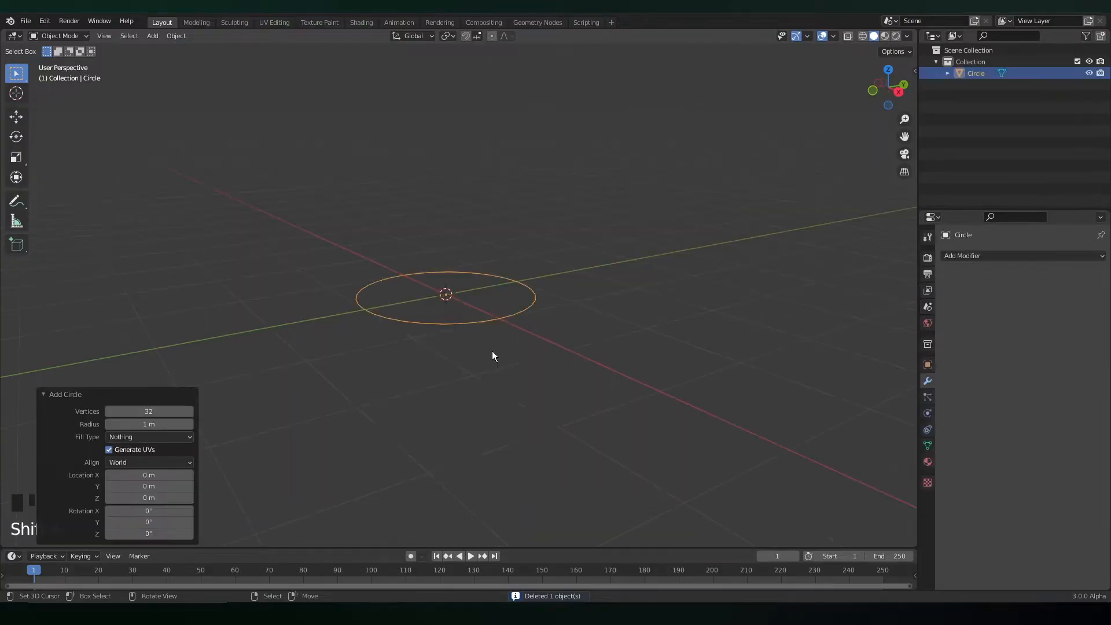
Apply the Solidify thickness to the oval slab and add an edge loop around its top rim
{"action": "key", "text": "Tab"}
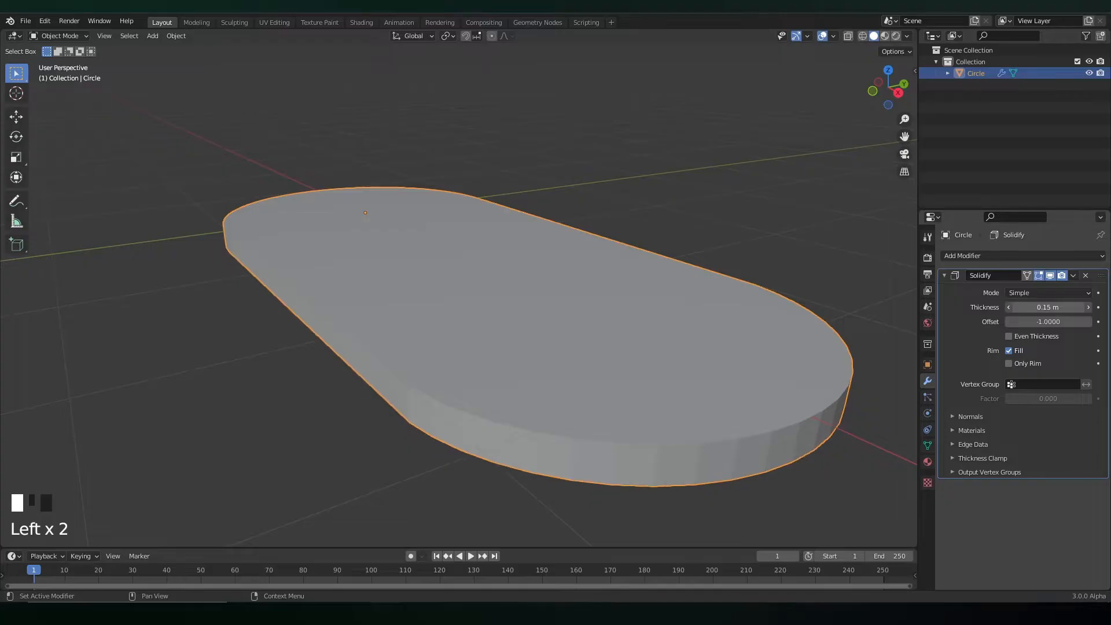
{"action": "left_click", "coordinate": [1071, 275]}
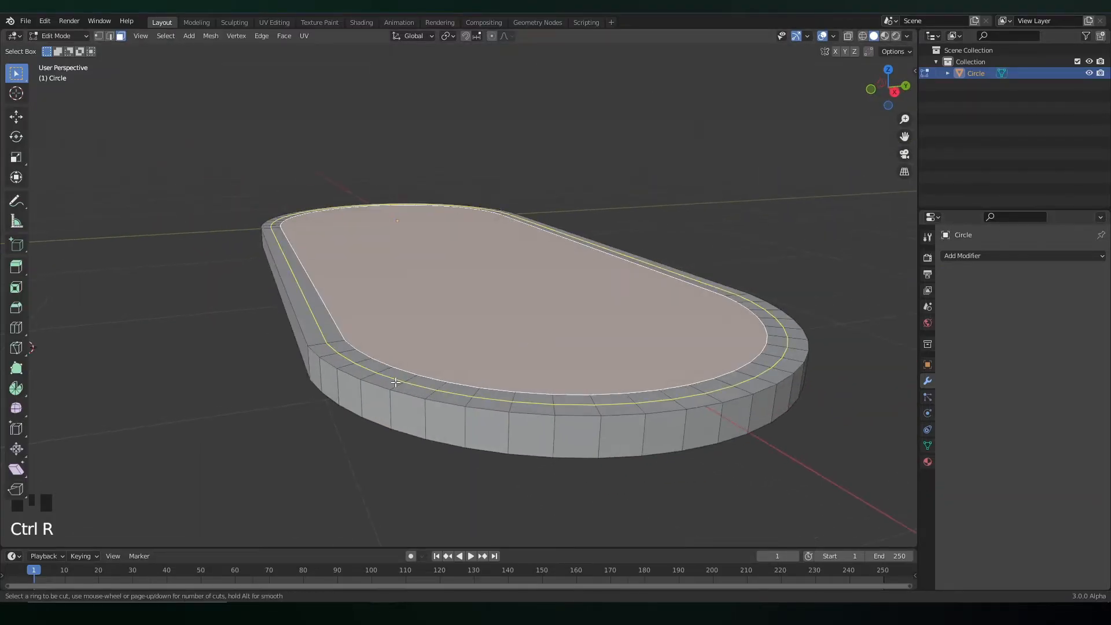
{"action": "left_click", "coordinate": [397, 383]}
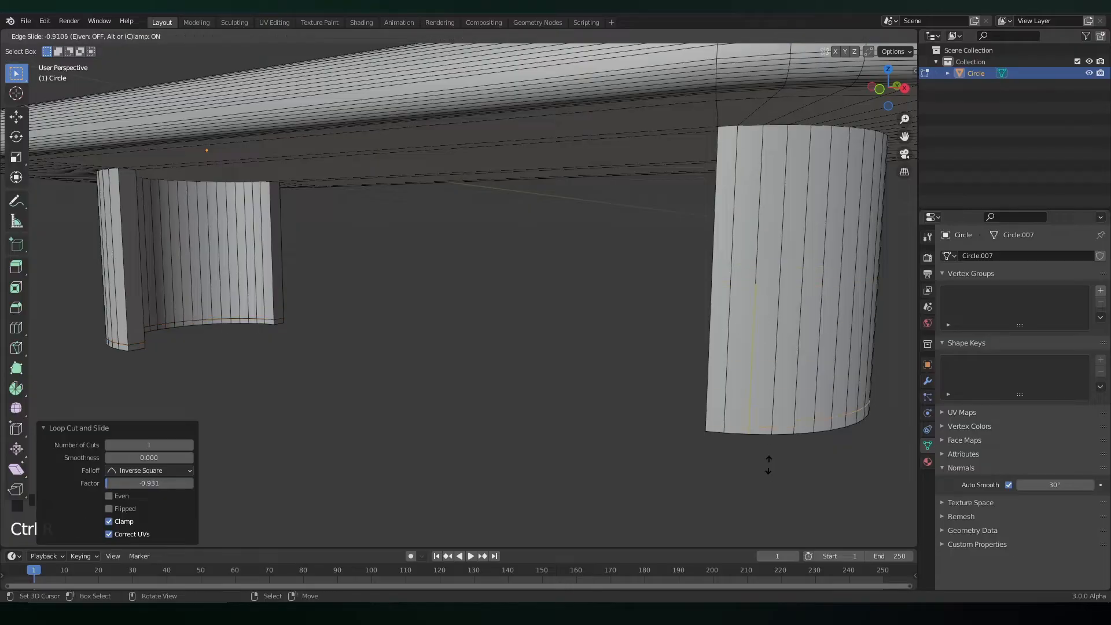
Extrude the two pedestal legs, then scale the table to half size and lower it
{"action": "key", "text": "alt+e"}
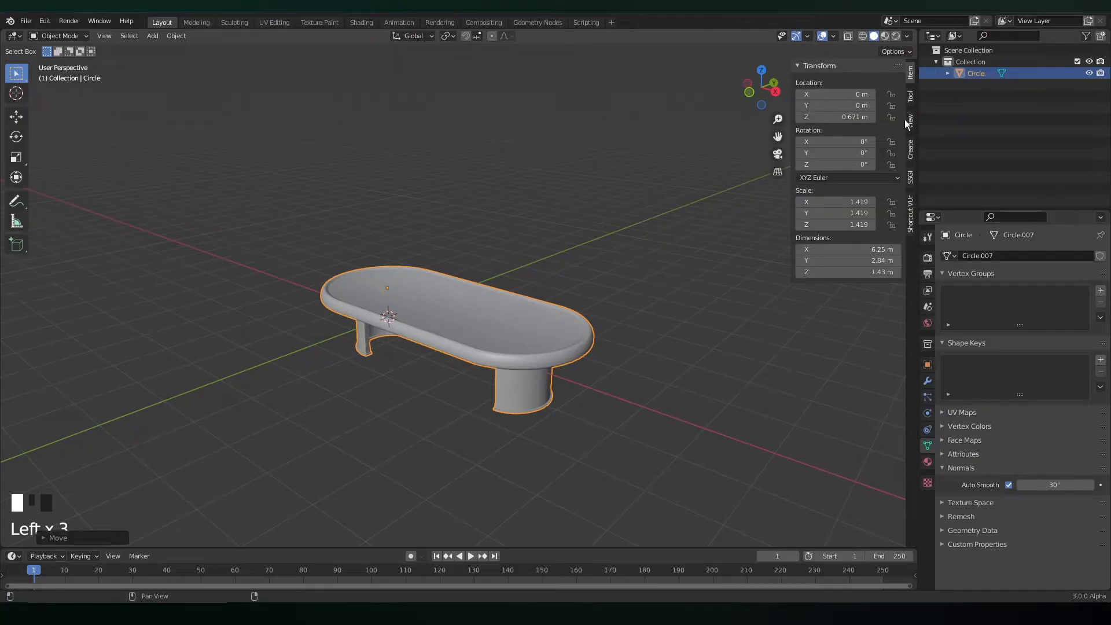
{"action": "mouse_move", "coordinate": [602, 383]}
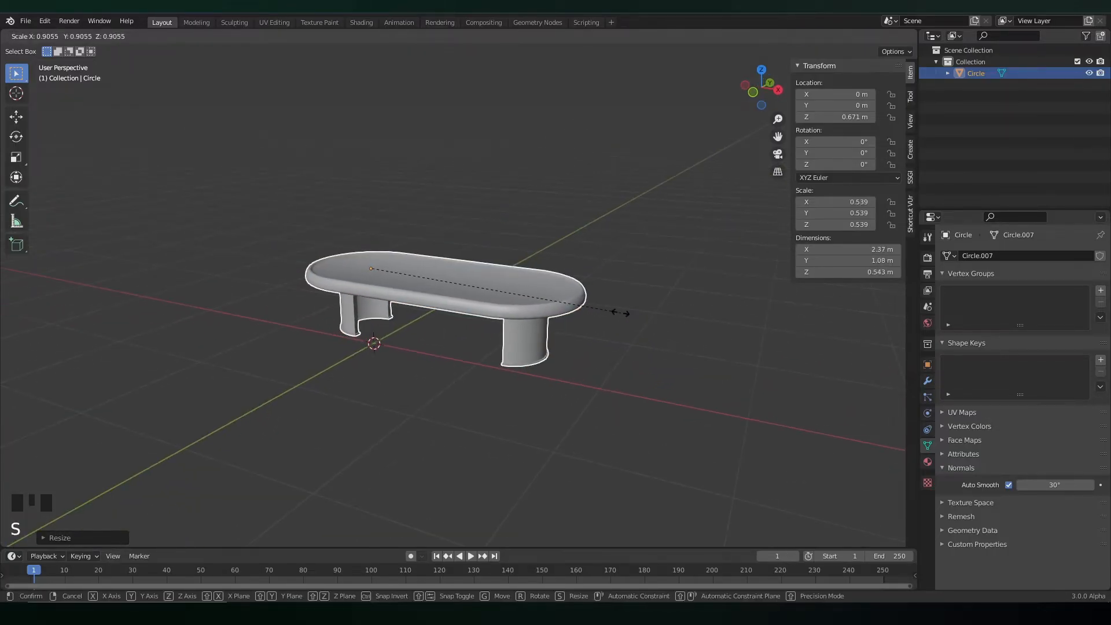
{"action": "scroll", "scroll_direction": "up", "scroll_amount": 3}
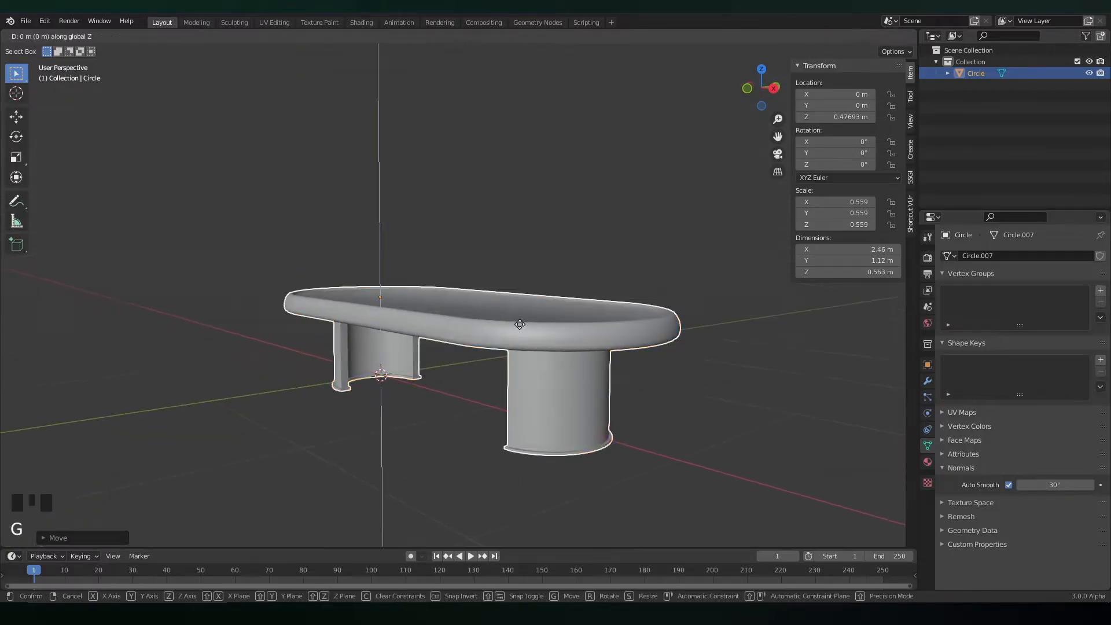
{"action": "left_click", "coordinate": [361, 22]}
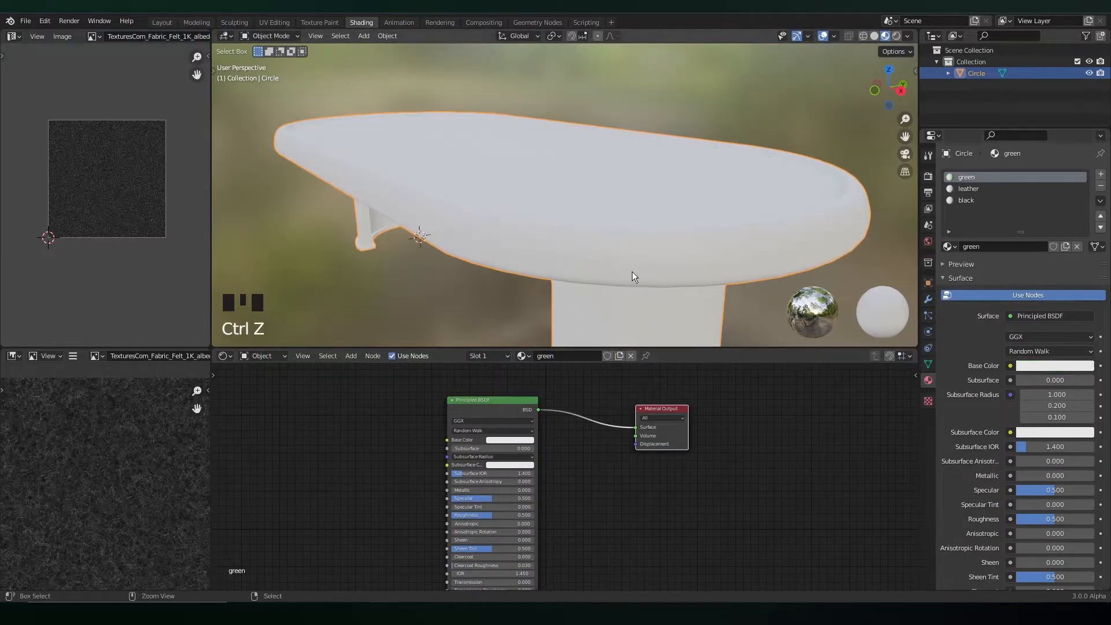
Add green, leather and black material slots and load the felt albedo image
{"action": "scroll", "scroll_direction": "down", "scroll_amount": 3}
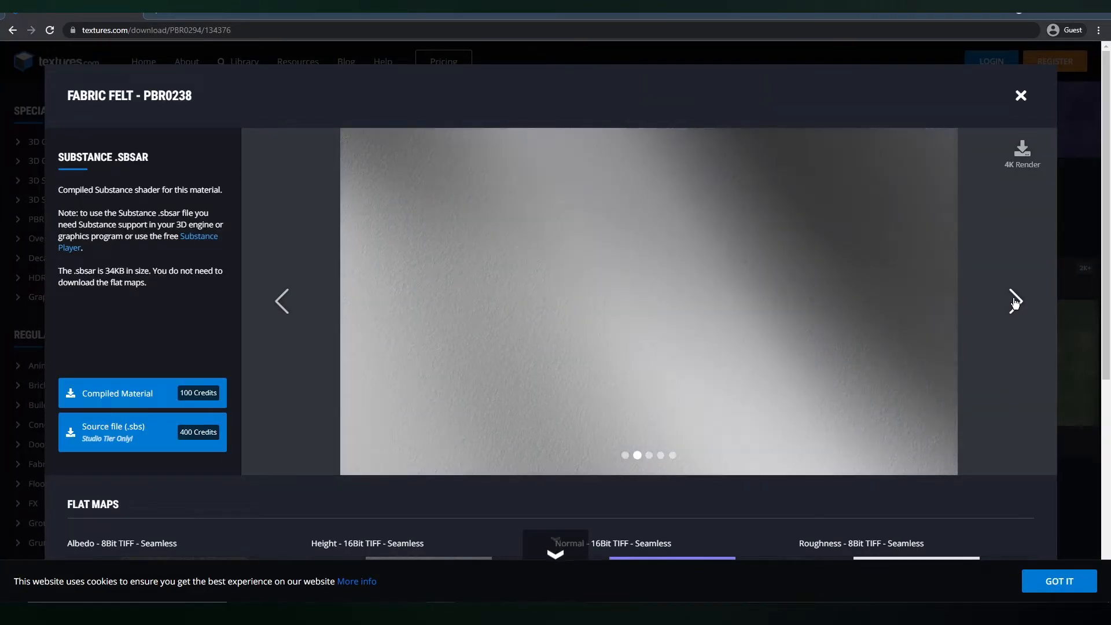
Scroll to the Fabric Felt Flat Maps listing the albedo, height, normal and roughness maps
{"action": "scroll", "scroll_direction": "down", "scroll_amount": 3}
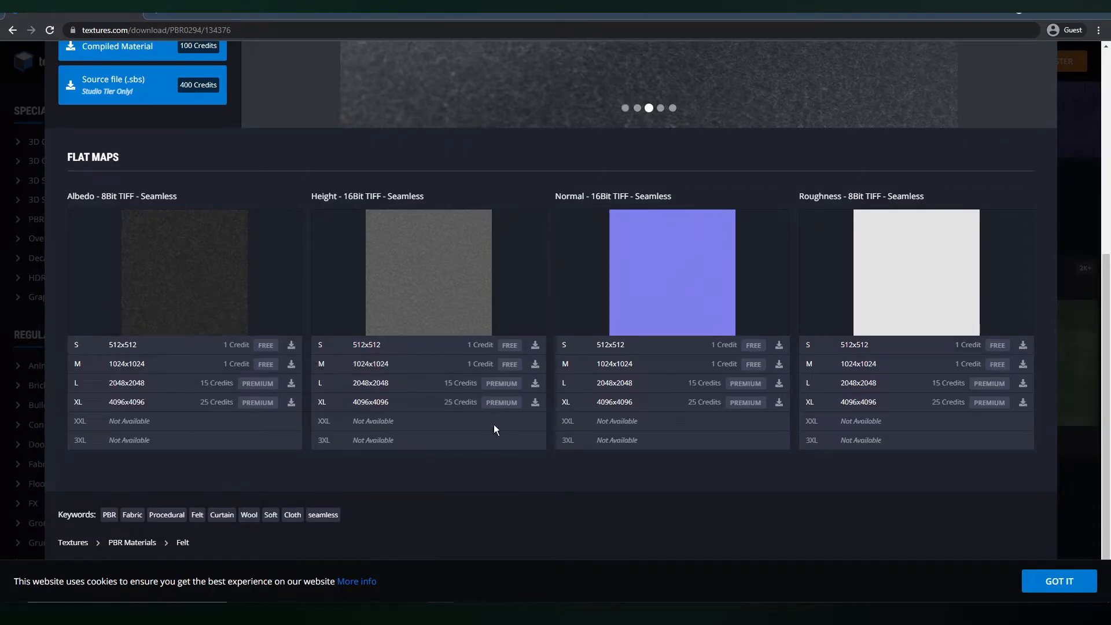
{"action": "mouse_move", "coordinate": [1023, 267]}
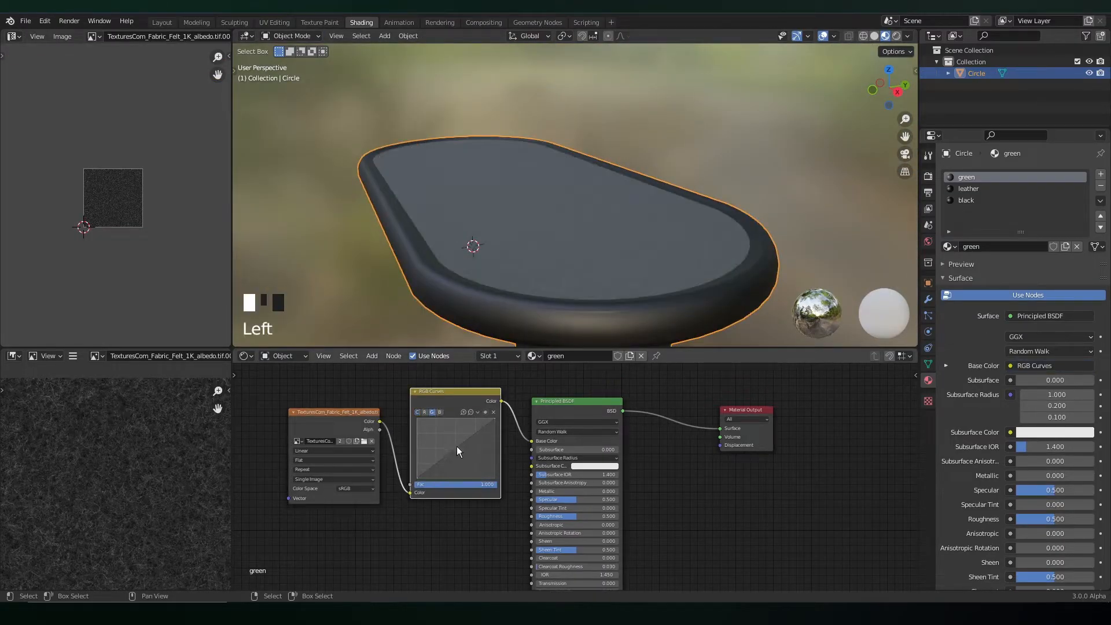
Feed the felt image through RGB Curves into Base Color and add a bumped leather texture
{"action": "scroll", "scroll_direction": "up", "scroll_amount": 3}
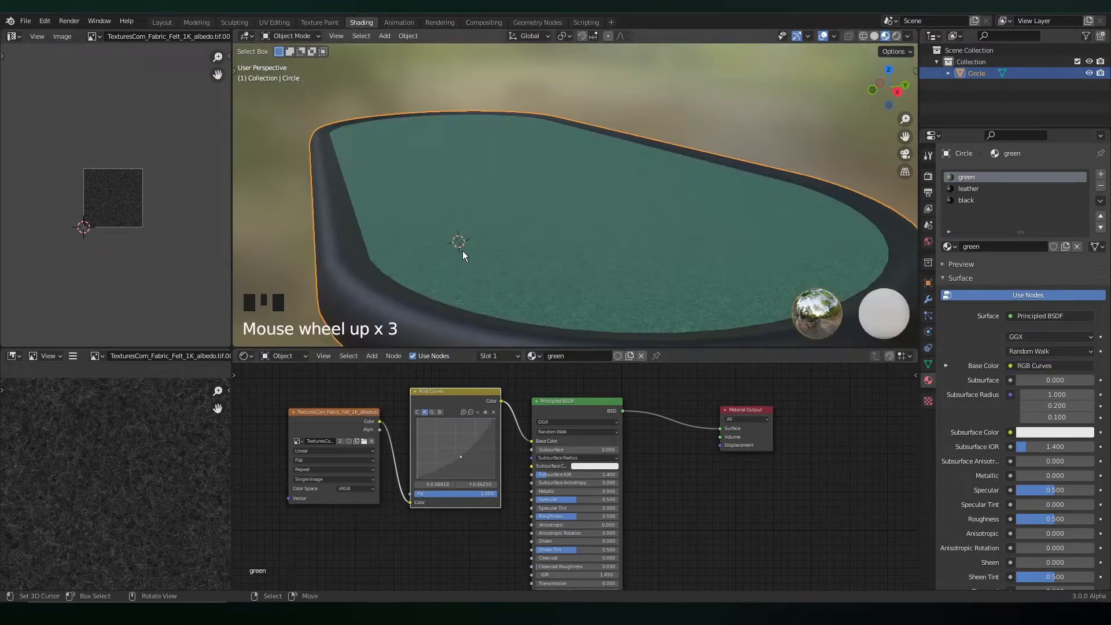
{"action": "left_click", "coordinate": [968, 188]}
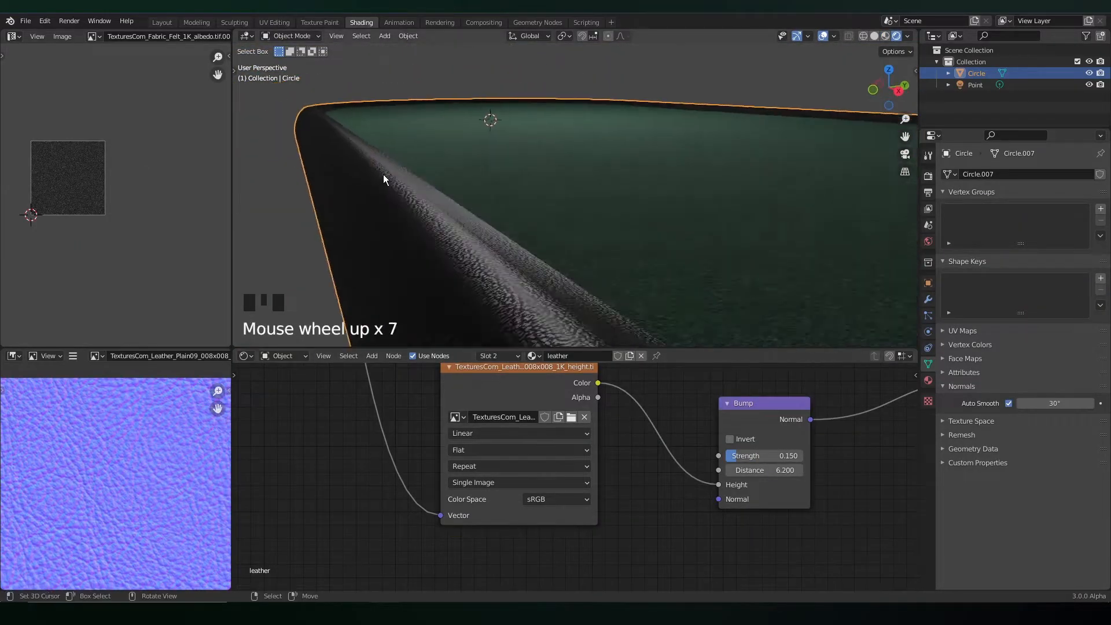
{"action": "scroll", "scroll_direction": "down", "scroll_amount": 3}
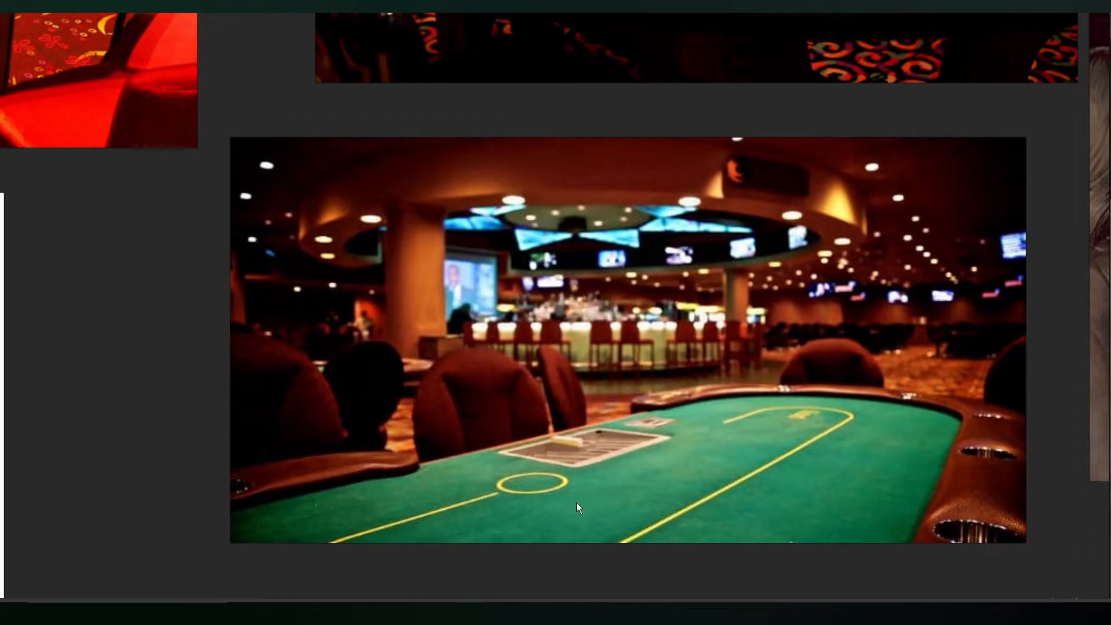
{"action": "mouse_move", "coordinate": [588, 532]}
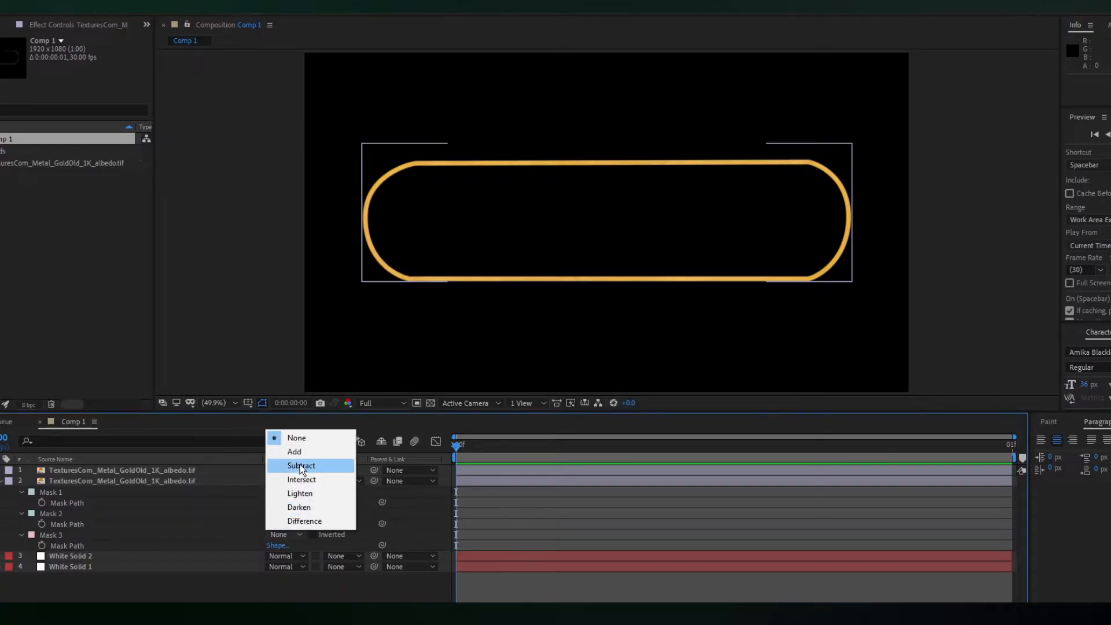
Set the inner mask to Subtract so it cuts a thin gold oval outline
{"action": "left_click", "coordinate": [301, 465]}
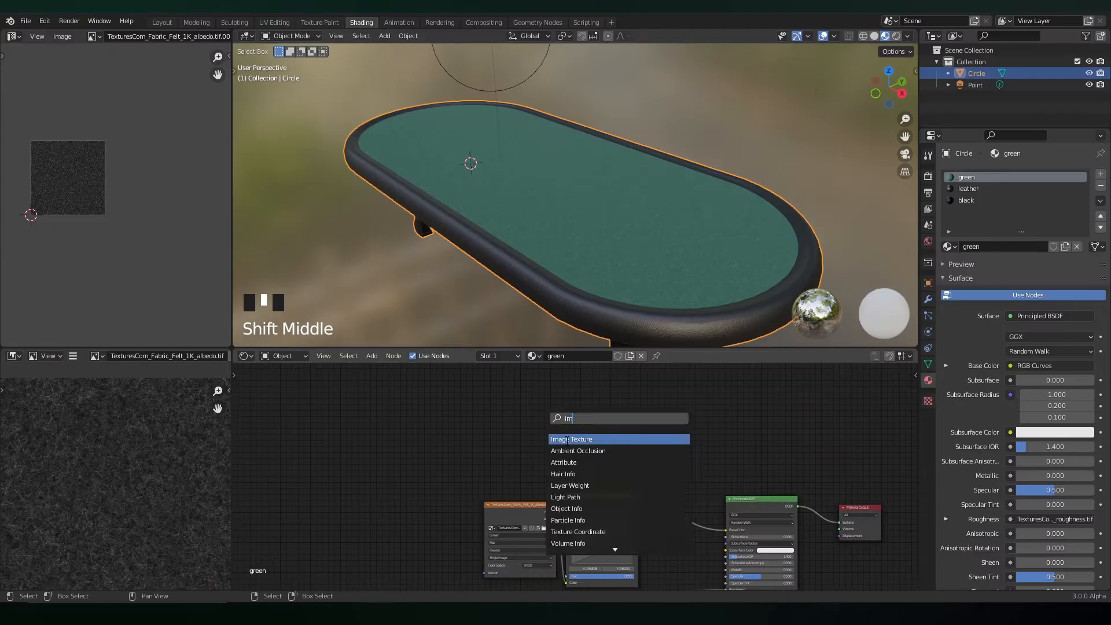
Mix the gold lining image texture, with Mapping, Gamma and Hue/Saturation, into the felt Base Color
{"action": "left_click", "coordinate": [571, 439]}
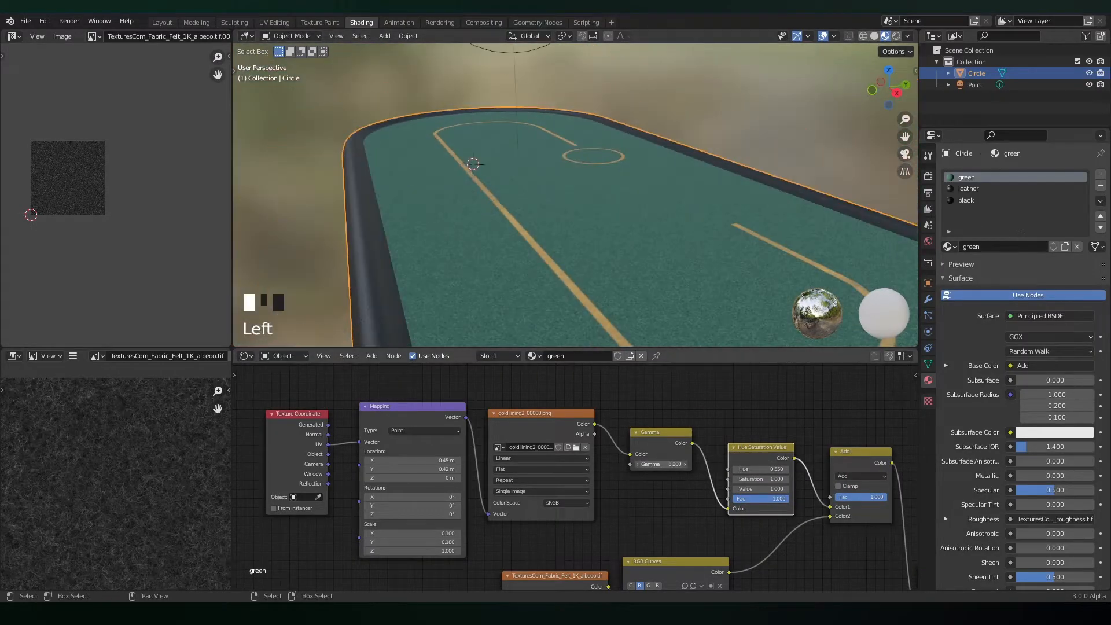
{"action": "scroll", "scroll_direction": "down", "scroll_amount": 3}
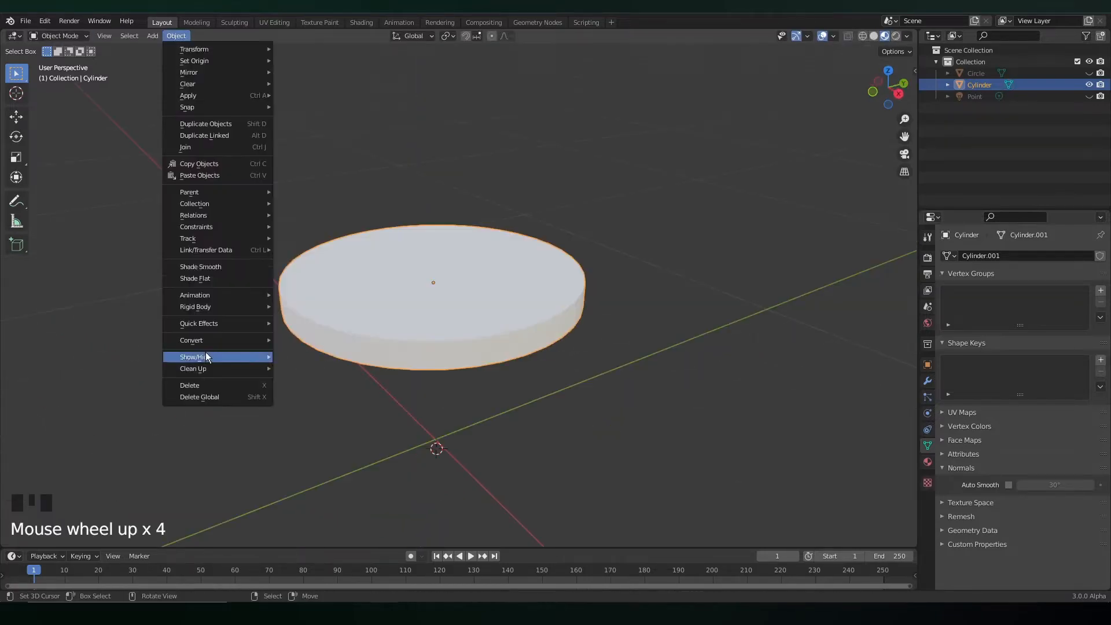
Inset and extrude the cylinder's top face and loop-cut its side to form the red chip
{"action": "left_click", "coordinate": [361, 22]}
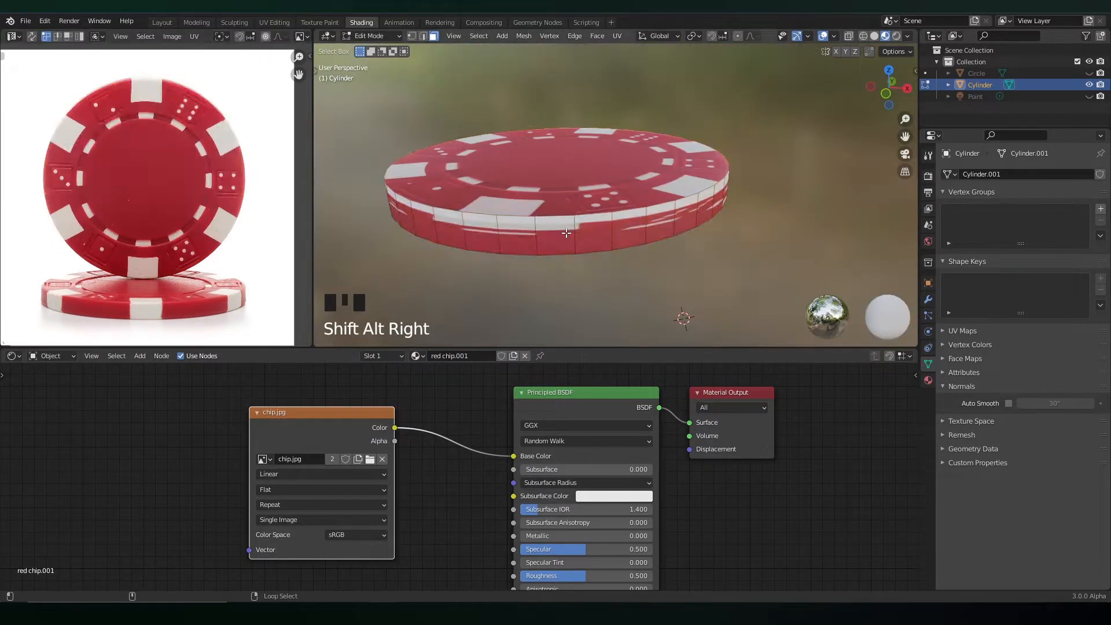
{"action": "key", "text": "Tab"}
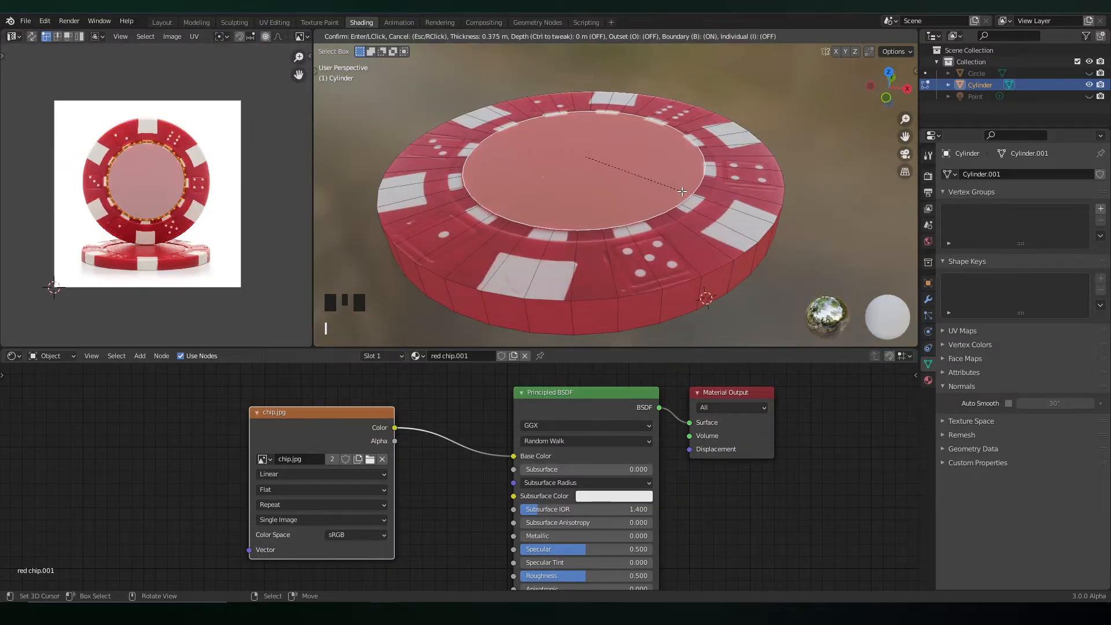
{"action": "scroll", "scroll_direction": "down", "scroll_amount": 3}
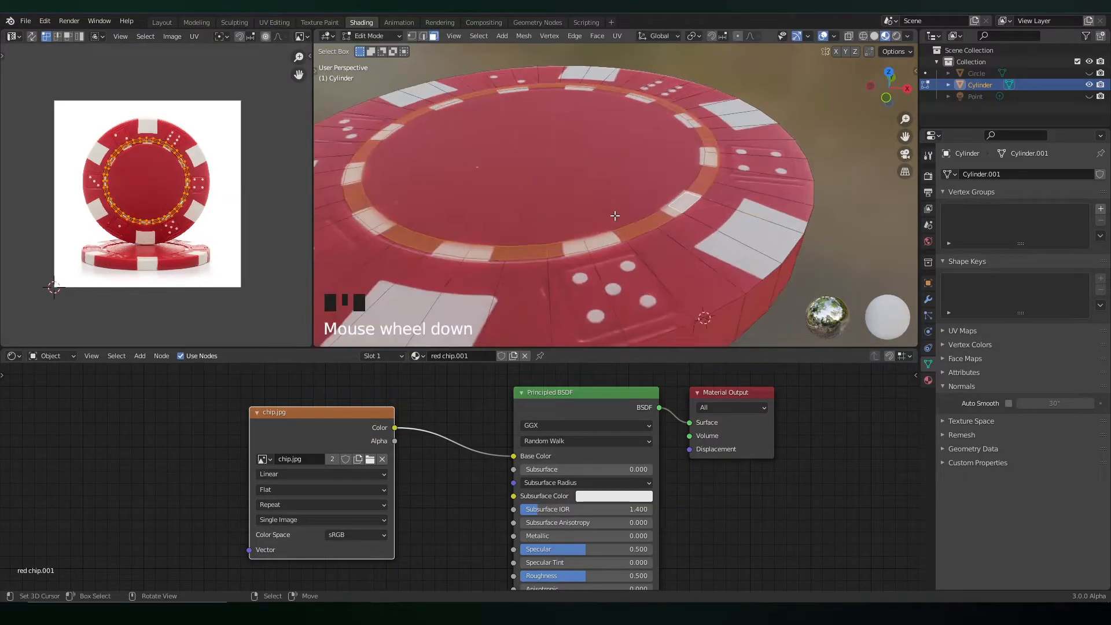
{"action": "scroll", "scroll_direction": "up", "scroll_amount": 3}
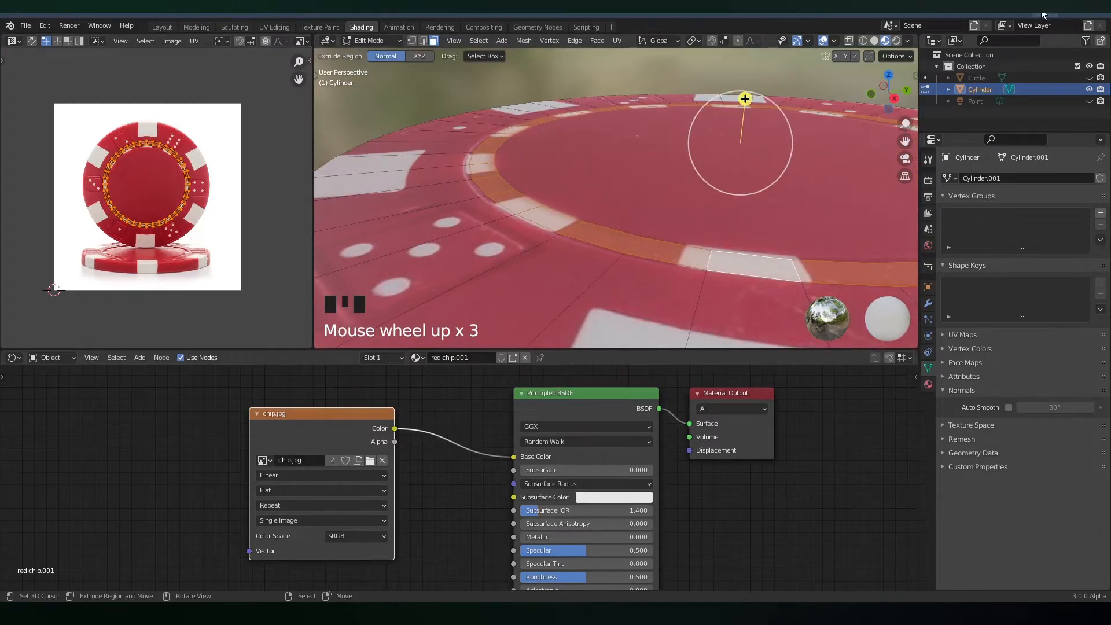
{"action": "key", "text": "e"}
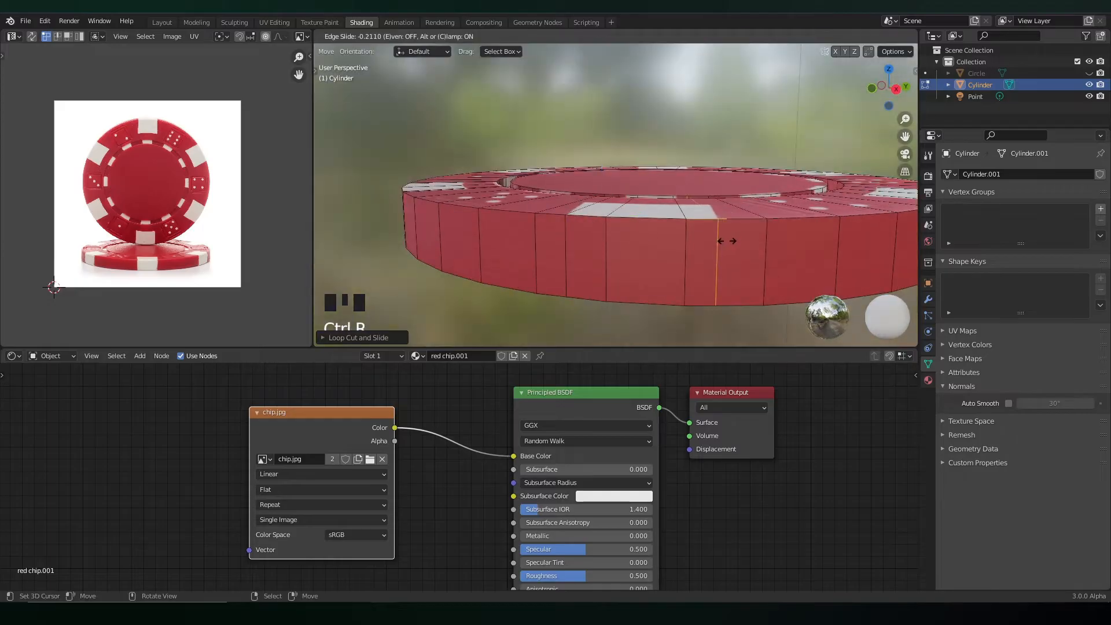
{"action": "scroll", "scroll_direction": "down", "scroll_amount": 3}
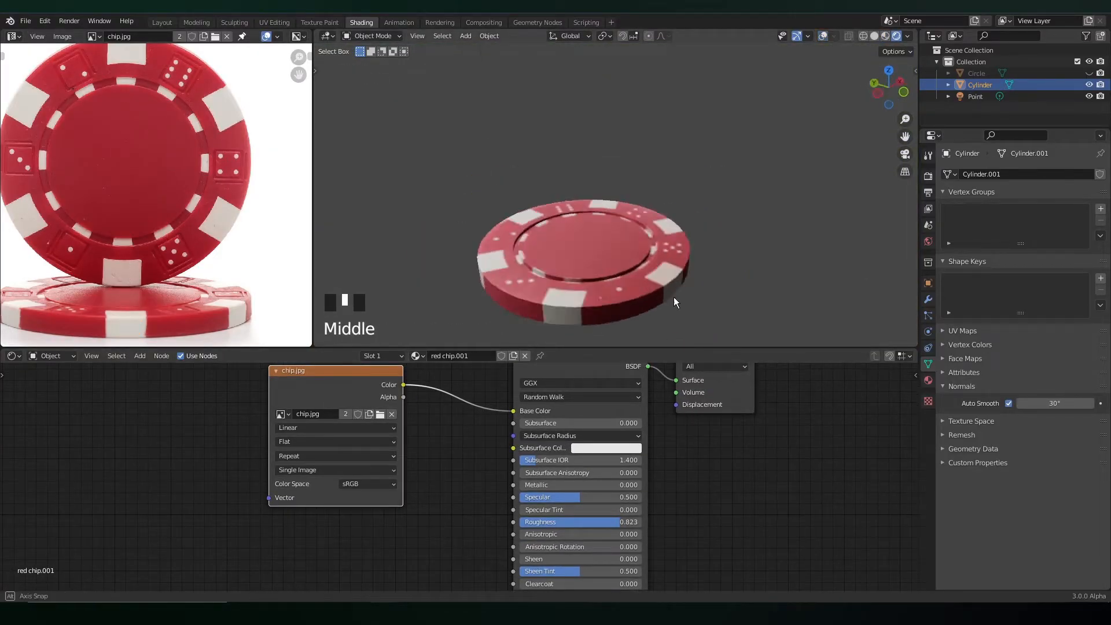
Stack the chips and move them into a new 'red chips' collection
{"action": "left_click", "coordinate": [161, 22]}
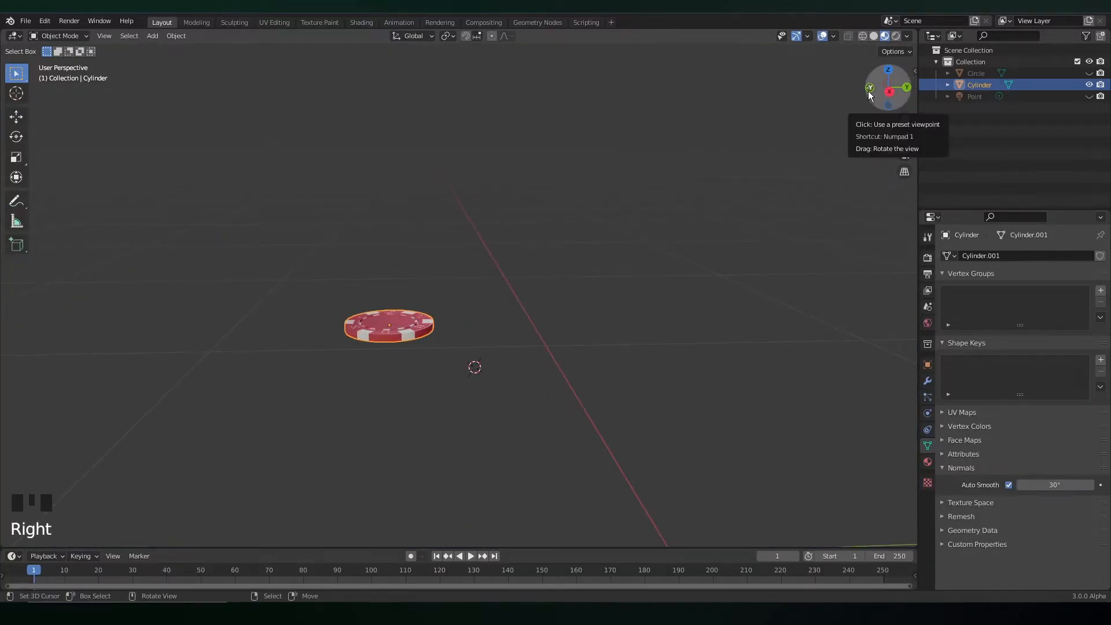
{"action": "scroll", "scroll_direction": "down", "scroll_amount": 3}
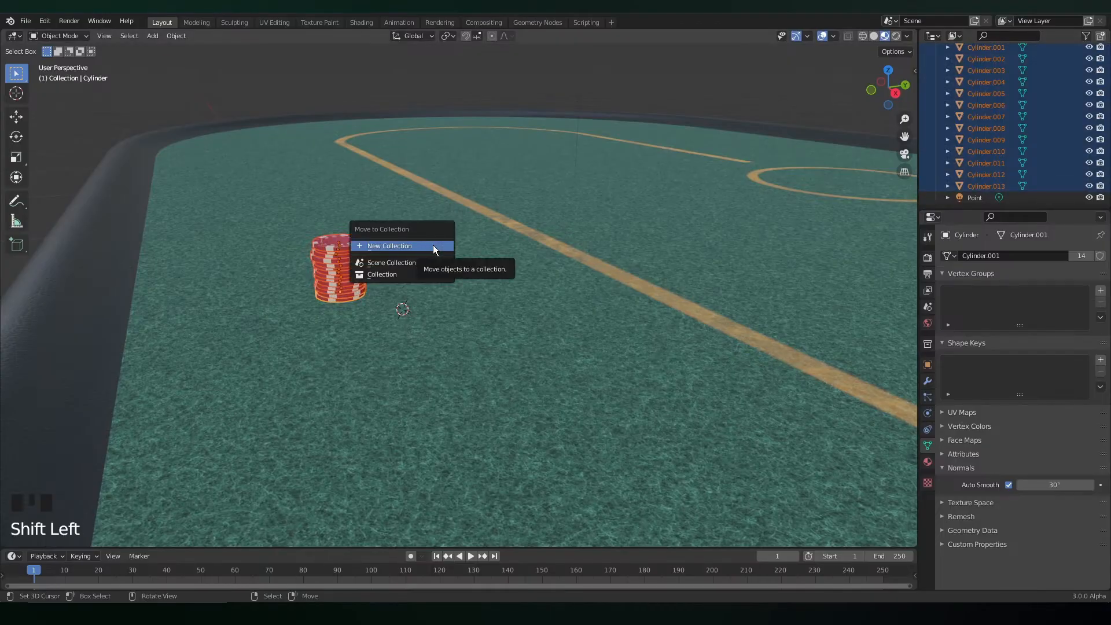
{"action": "left_click", "coordinate": [389, 245]}
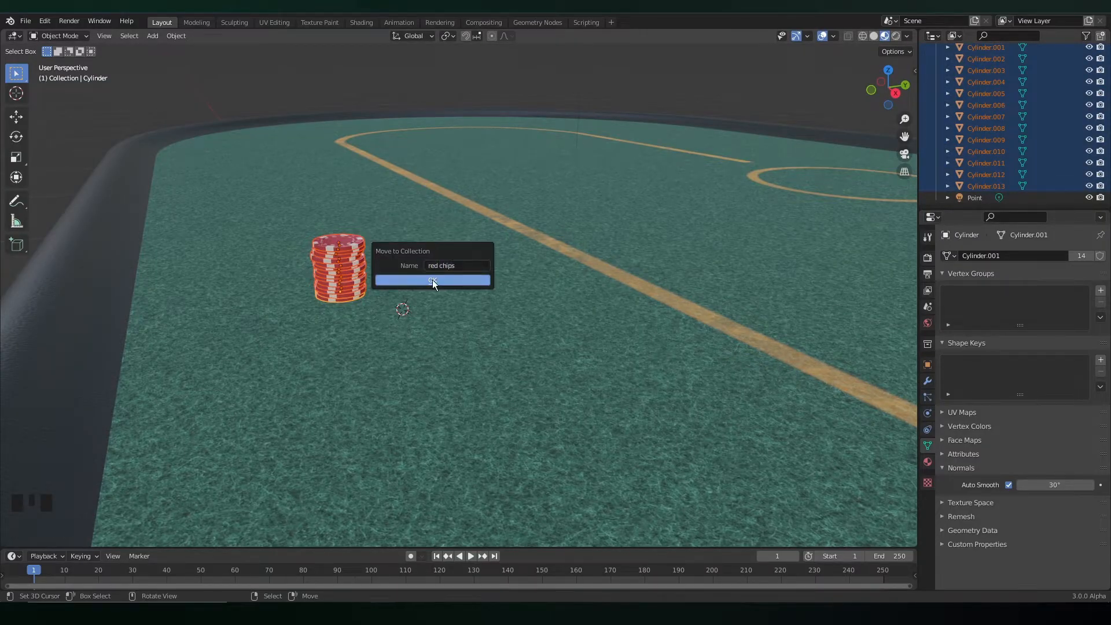
{"action": "left_click", "coordinate": [431, 280]}
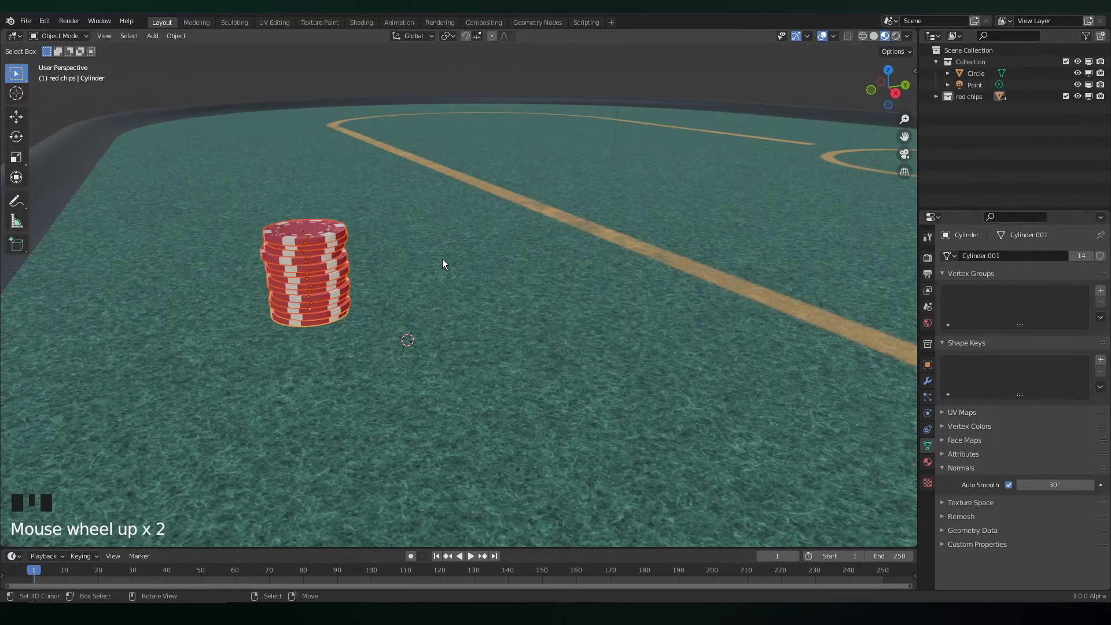
Duplicate the stack and move it into a new 'blue chips' collection
{"action": "left_click_drag", "start_coordinate": [443, 264], "coordinate": [461, 334]}
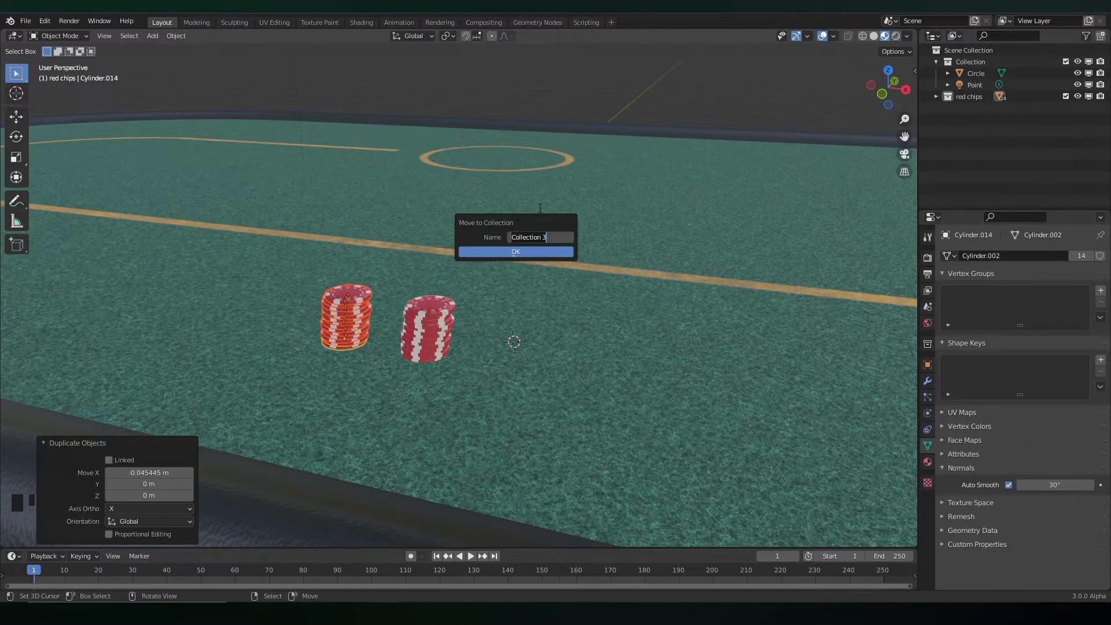
{"action": "type", "text": "blue chips"}
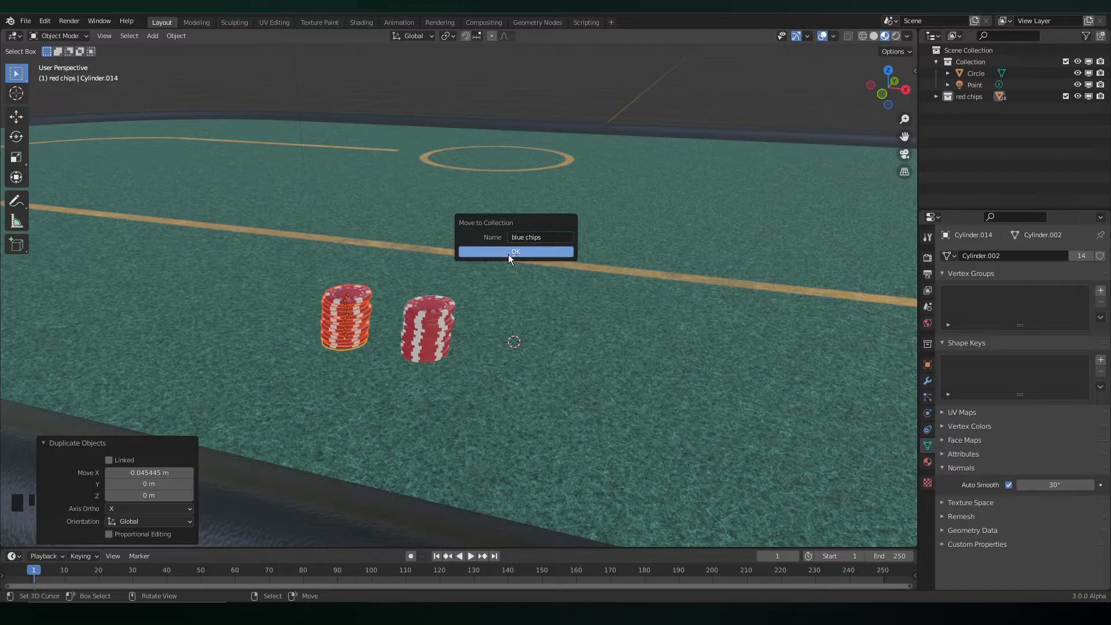
{"action": "left_click", "coordinate": [361, 22]}
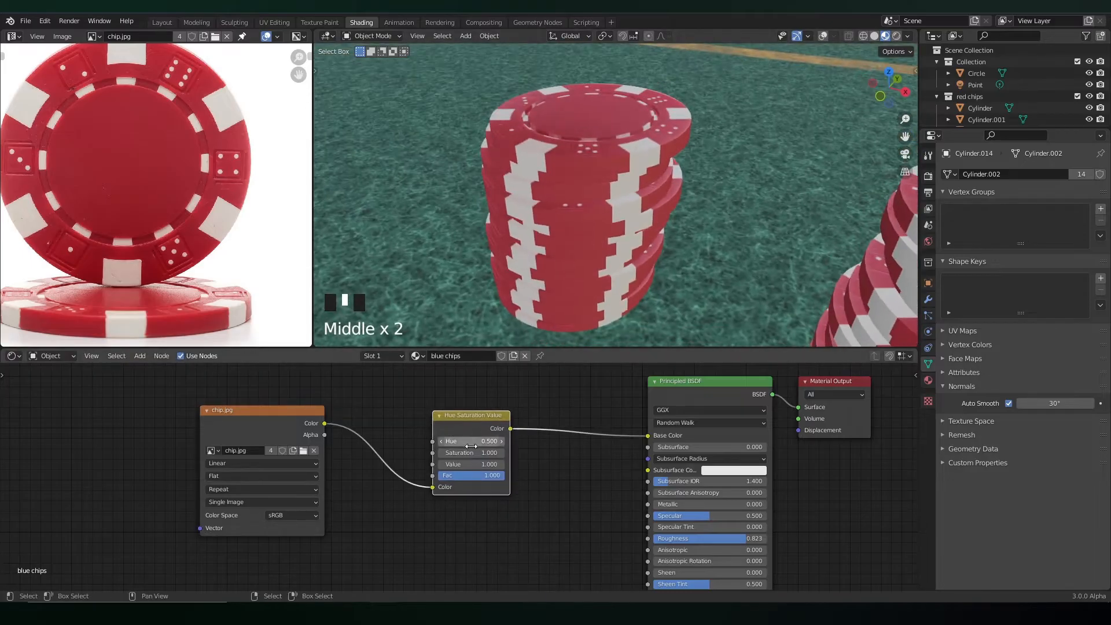
Shift the duplicate stack's chip texture Hue to 0.170 for the blue chips material
{"action": "left_click_drag", "start_coordinate": [471, 440], "coordinate": [457, 441]}
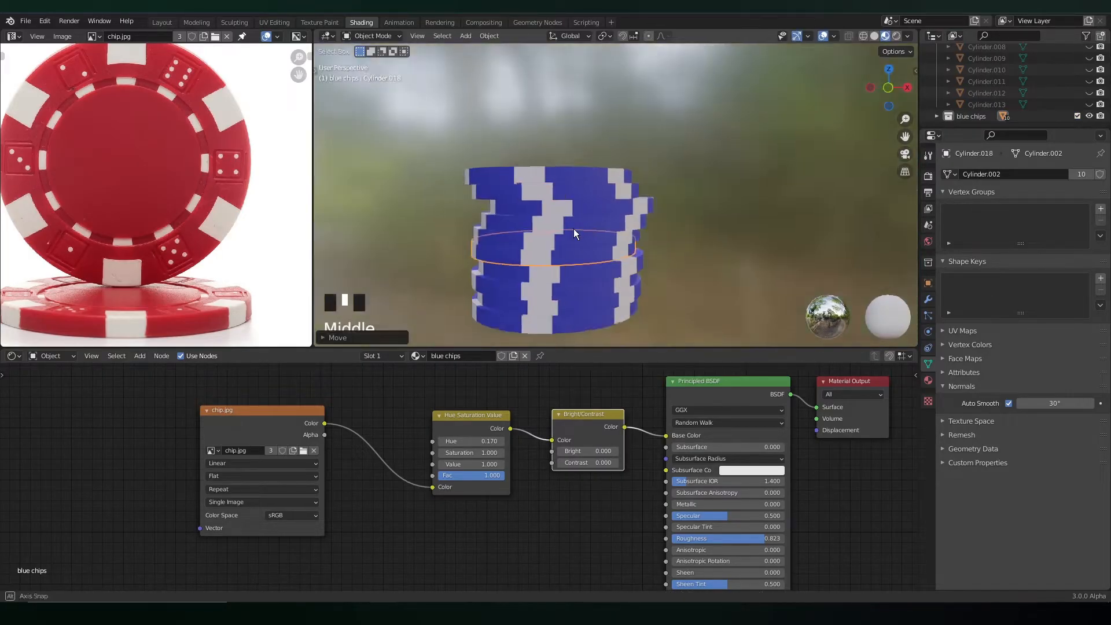
{"action": "scroll", "scroll_direction": "up", "scroll_amount": 3}
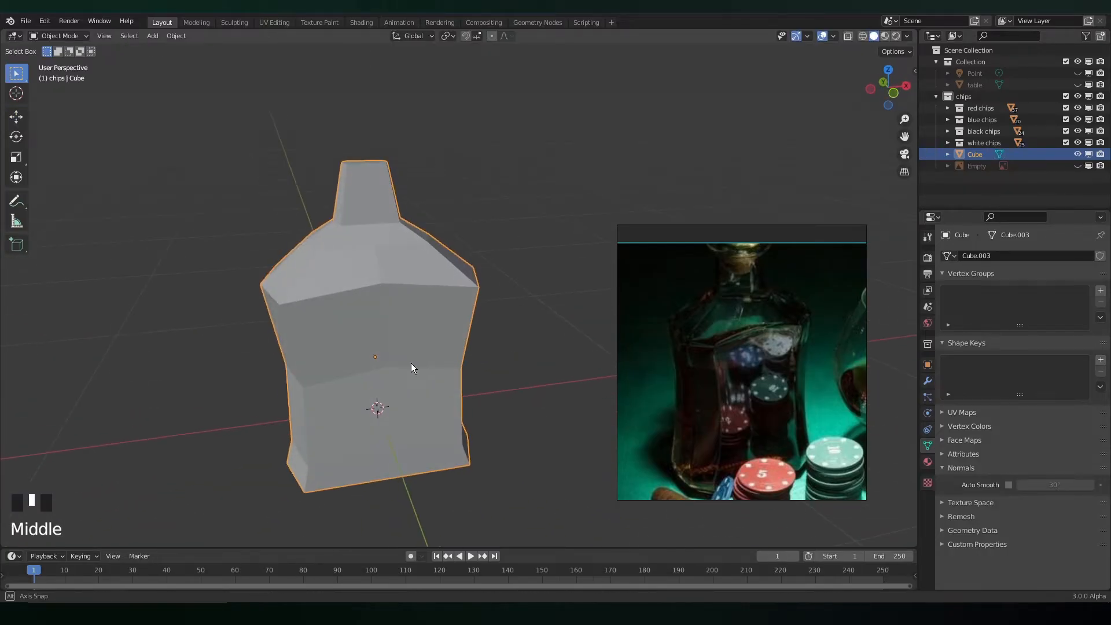
Reshape the cube's vertices into a rounded bottle outline with a narrow neck, shaded smooth
{"action": "key", "text": "Tab"}
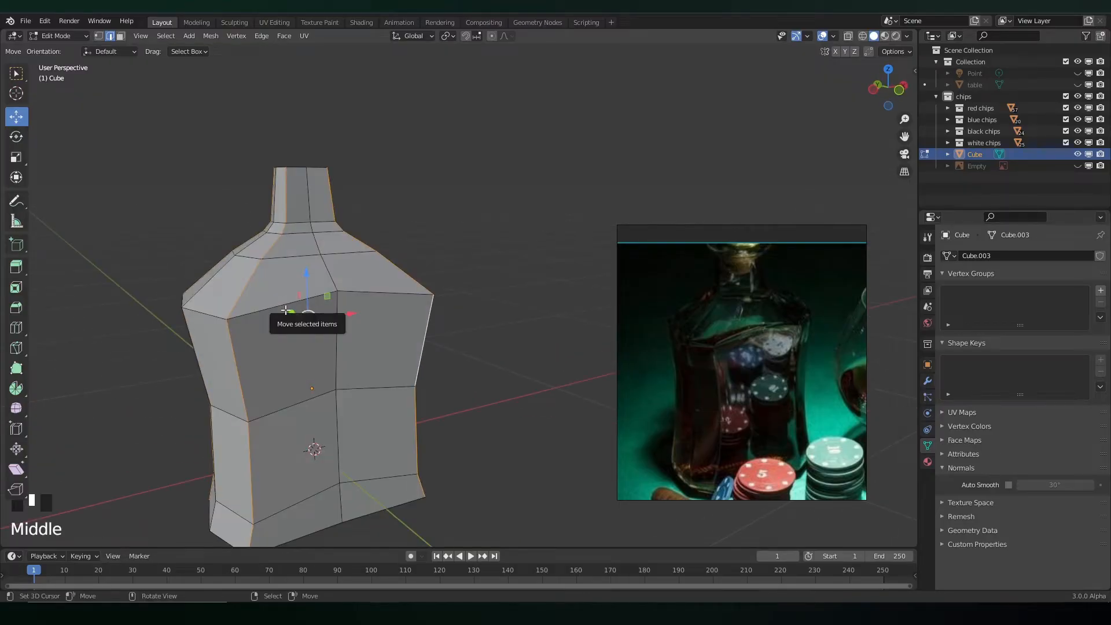
{"action": "key", "text": "ctrl+b"}
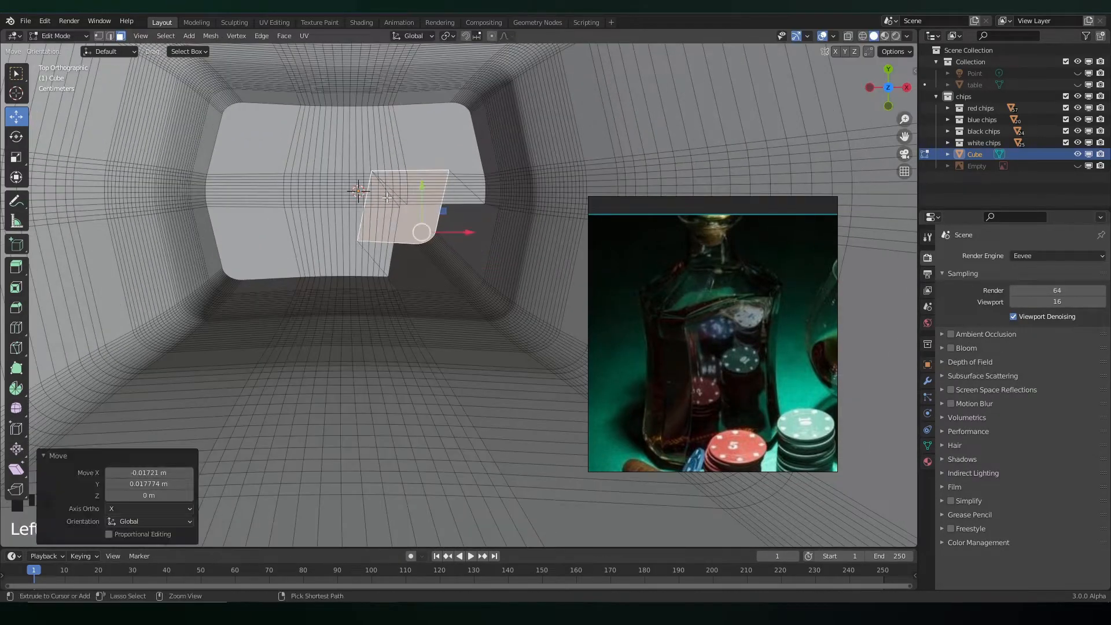
{"action": "key", "text": "s"}
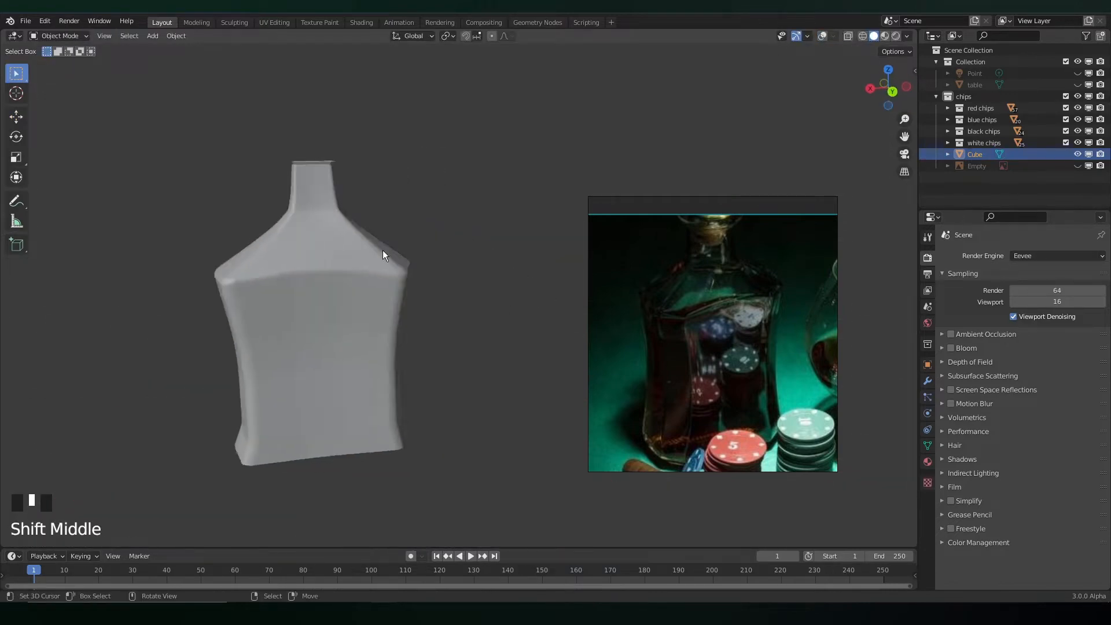
Give 'whiskey bottle' a Glass BSDF material, a Solidify wall thickness, and render with Cycles
{"action": "left_click", "coordinate": [362, 22]}
{"action": "type", "text": "g"}
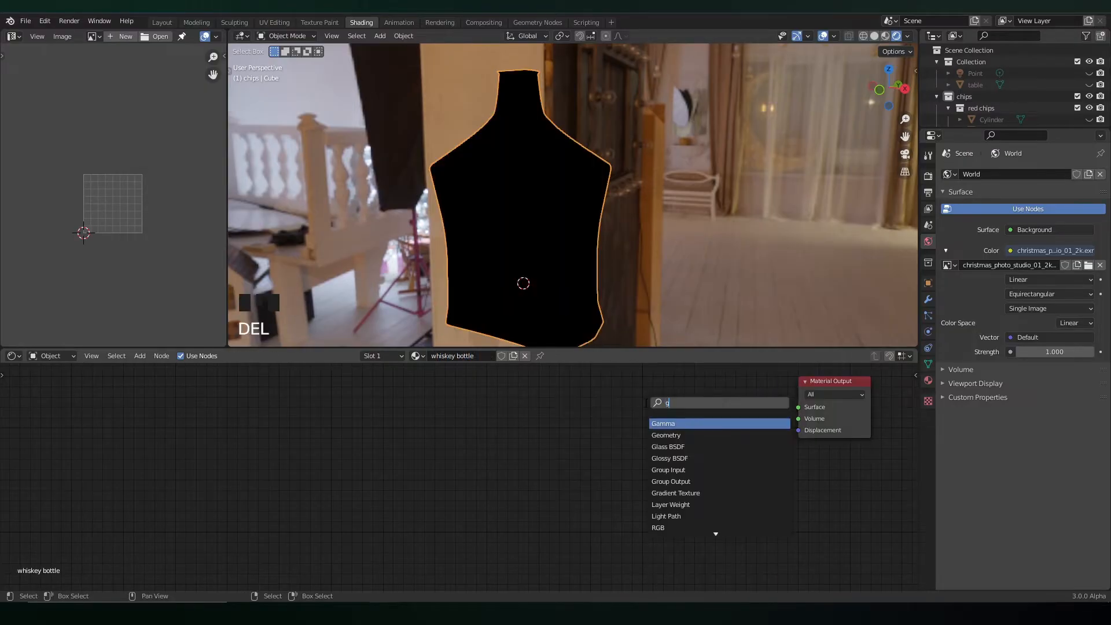
{"action": "left_click", "coordinate": [668, 446]}
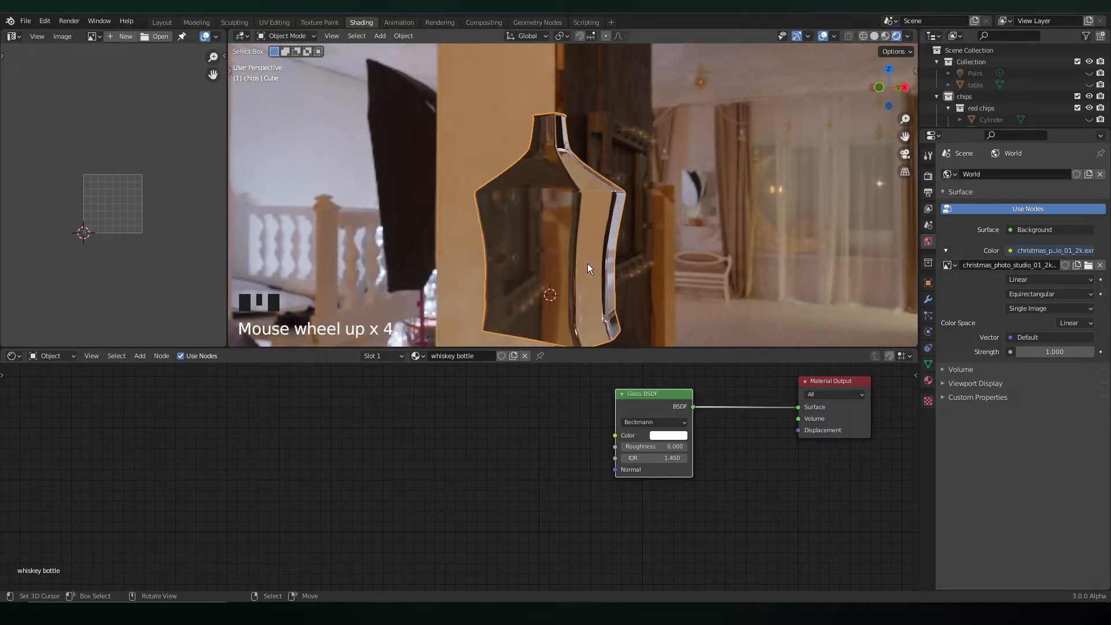
{"action": "left_click", "coordinate": [161, 22]}
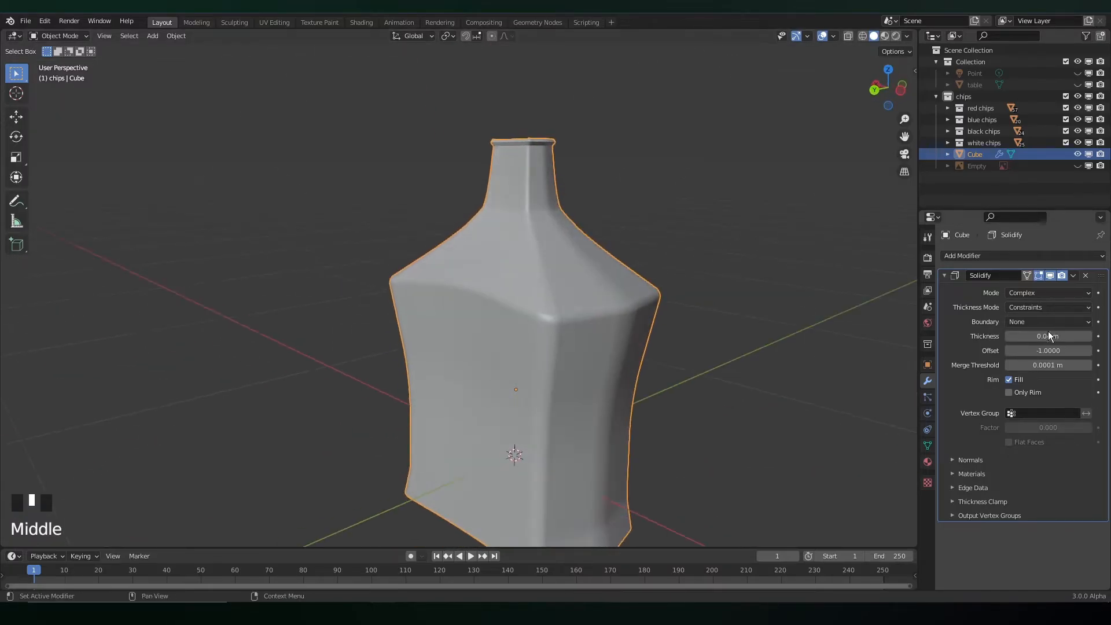
{"action": "left_click", "coordinate": [361, 22]}
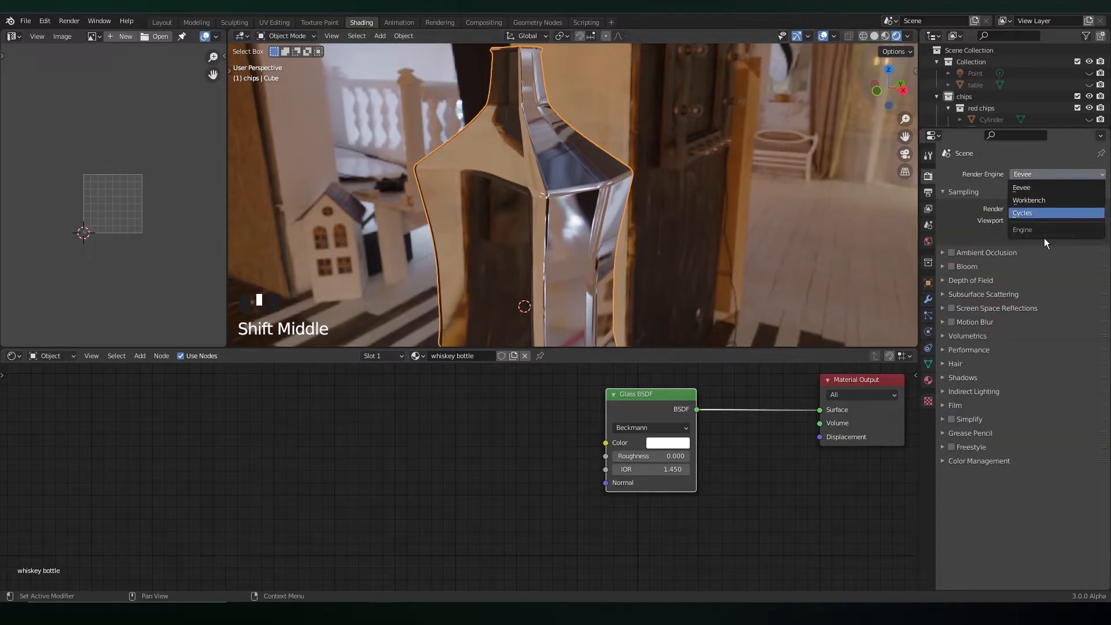
{"action": "left_click", "coordinate": [161, 22]}
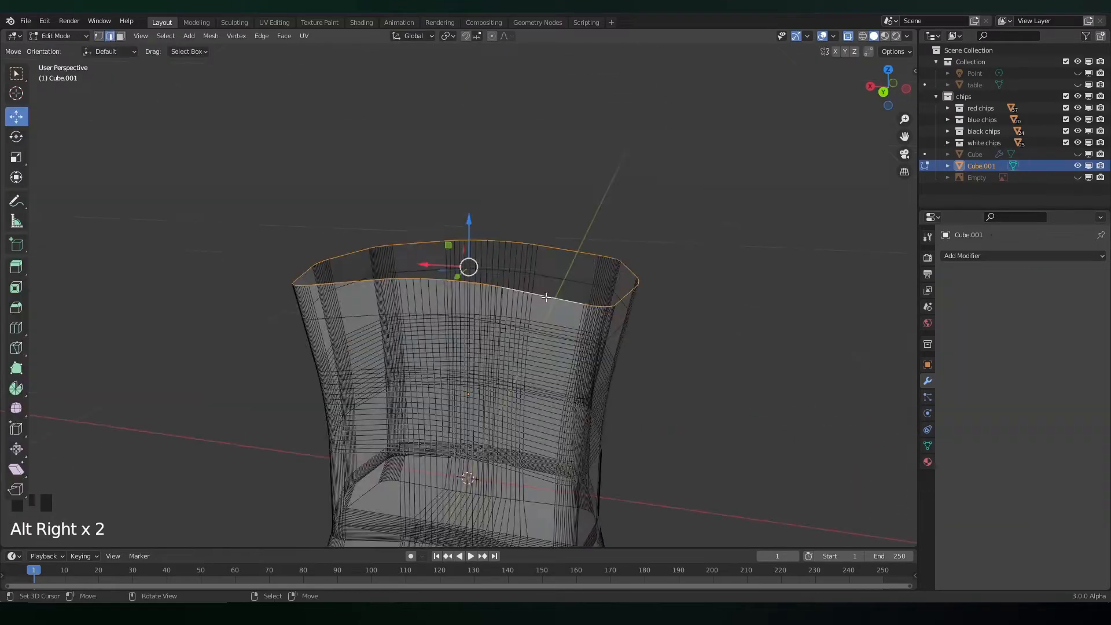
Separate the inner faces into a 'whiskey' liquid object with orange Glass BSDF, IOR 1.700
{"action": "key", "text": "ctrl+z"}
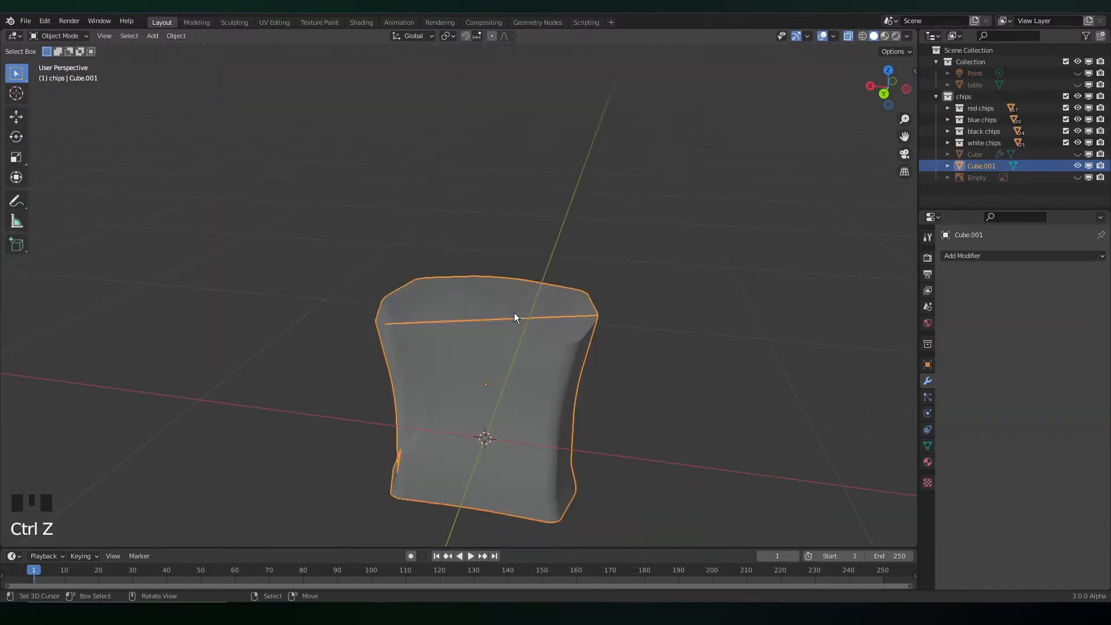
{"action": "left_click", "coordinate": [361, 22]}
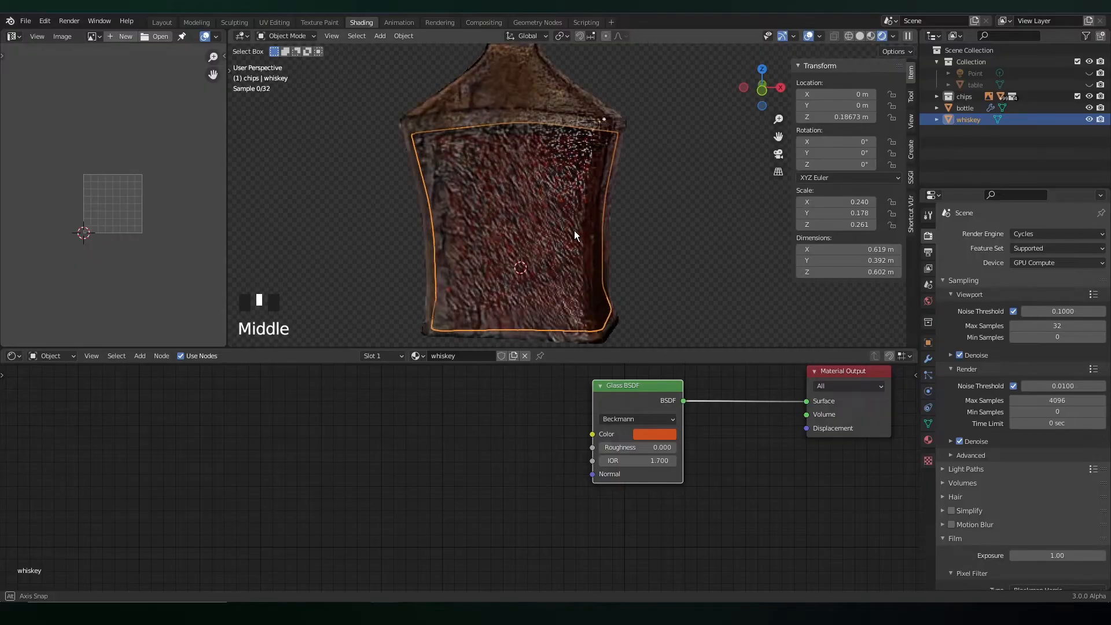
{"action": "key", "text": "shift+alt+z"}
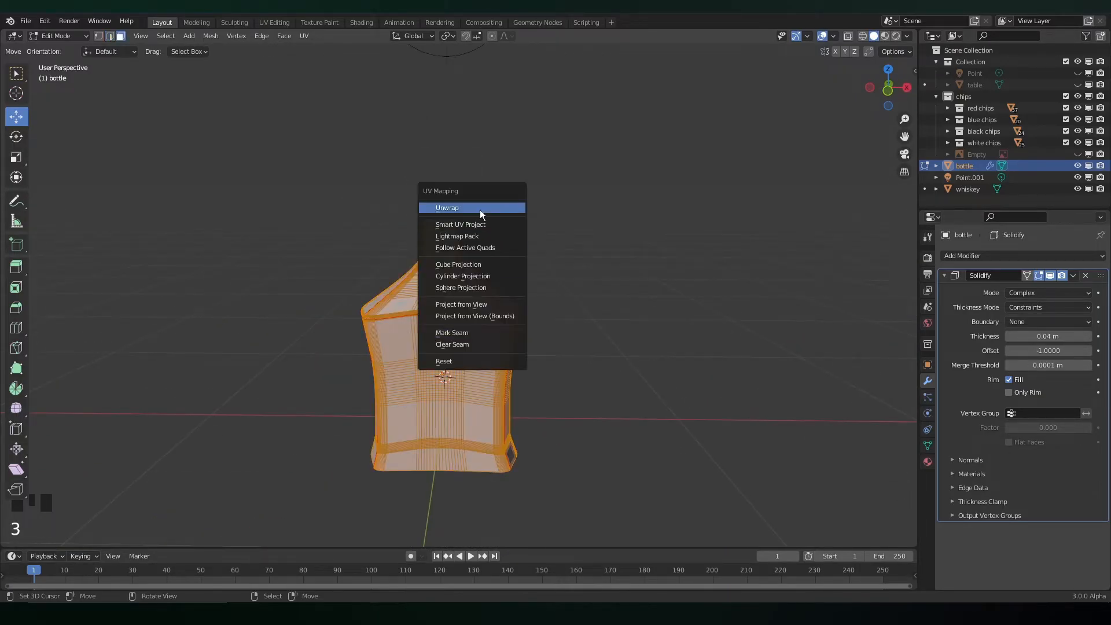
Unwrap the bottle's UVs and create a new blank image for texture painting
{"action": "left_click", "coordinate": [319, 22]}
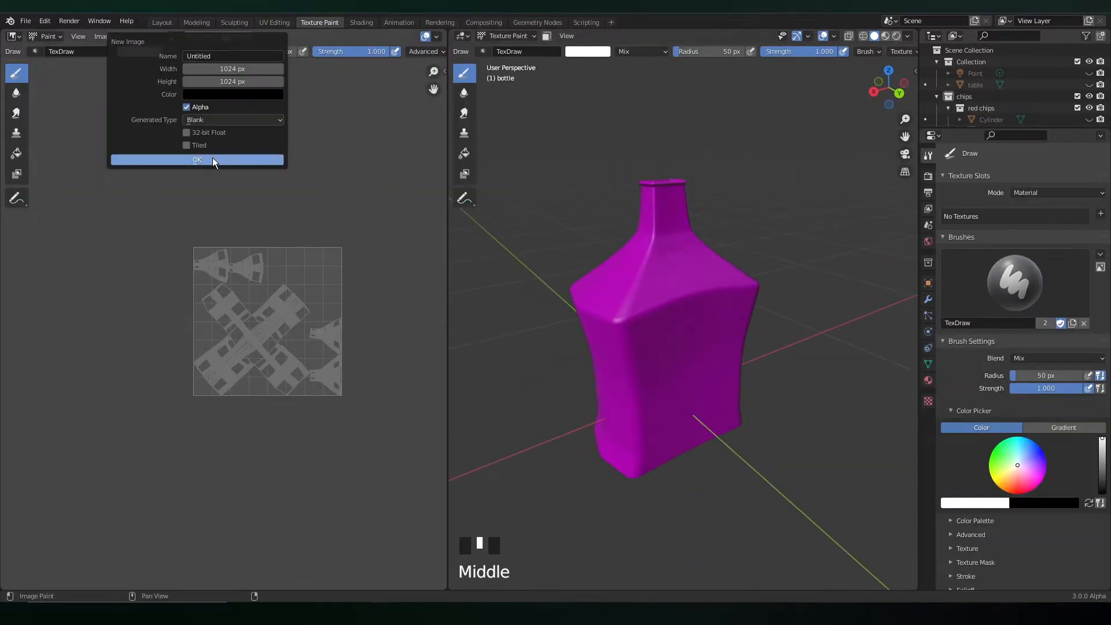
{"action": "left_click", "coordinate": [197, 160]}
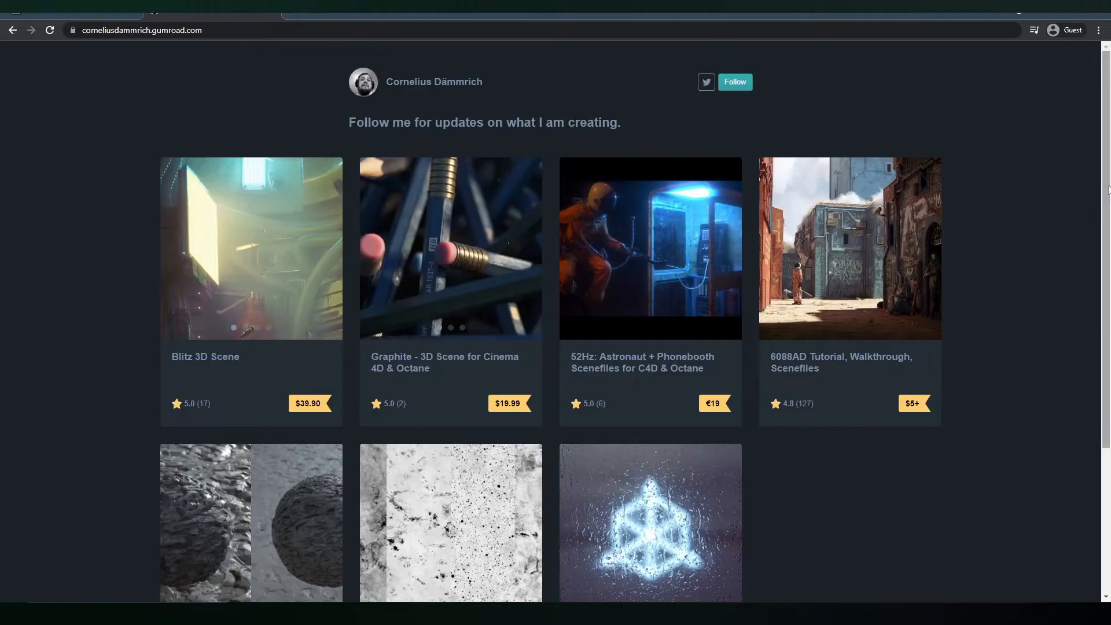
Browse the creator's Gumroad store to the '8k Tileable Glossy Maps' product page
{"action": "scroll", "scroll_direction": "down", "scroll_amount": 3}
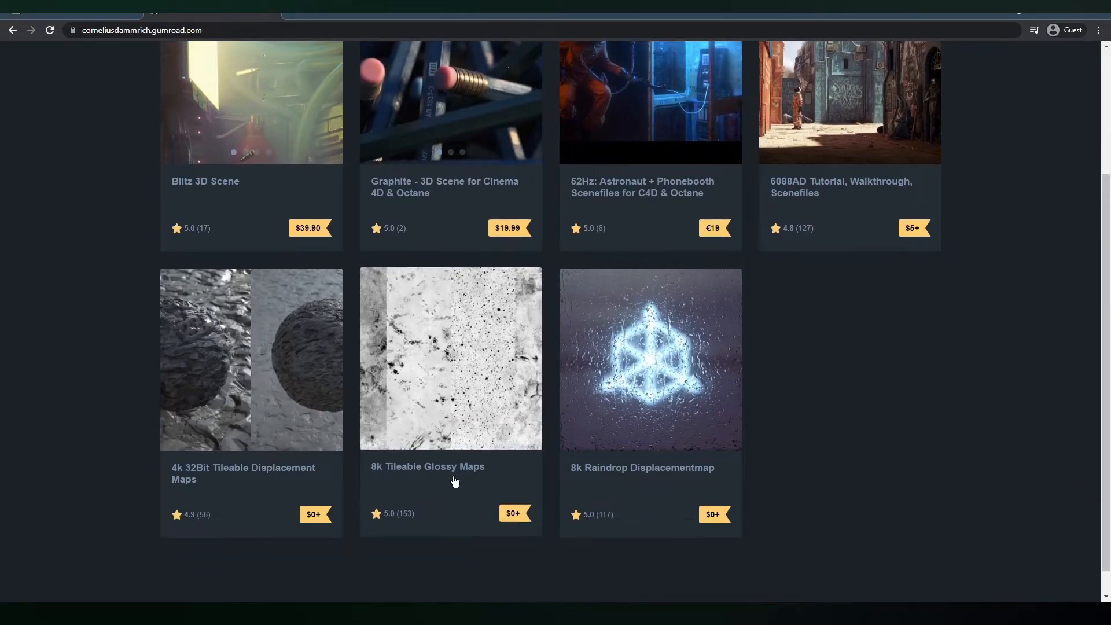
{"action": "mouse_move", "coordinate": [459, 389]}
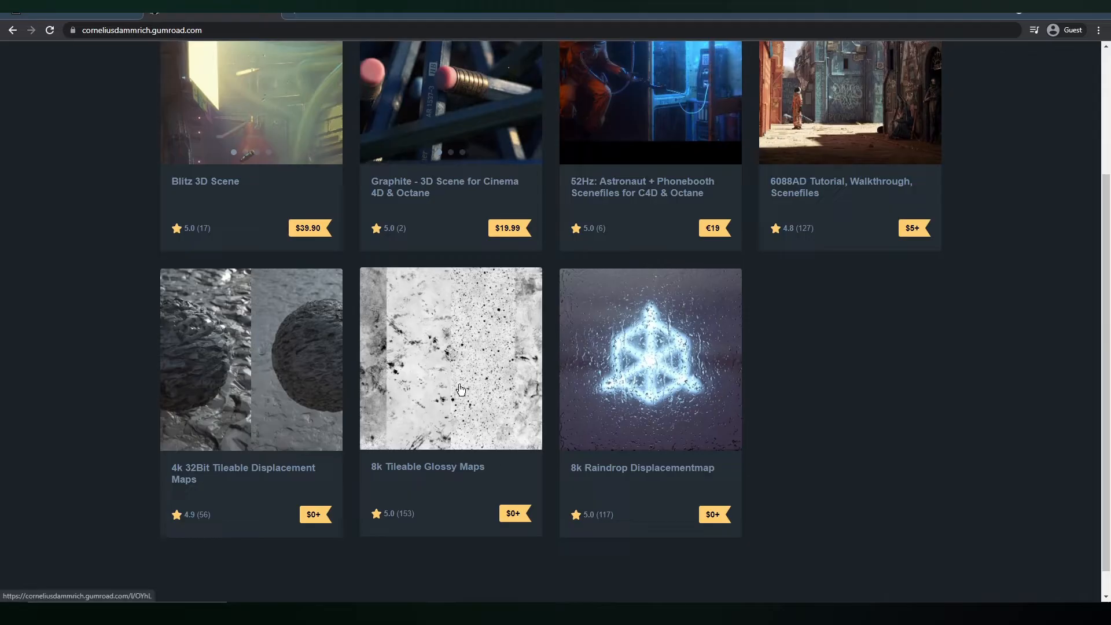
{"action": "left_click", "coordinate": [450, 357]}
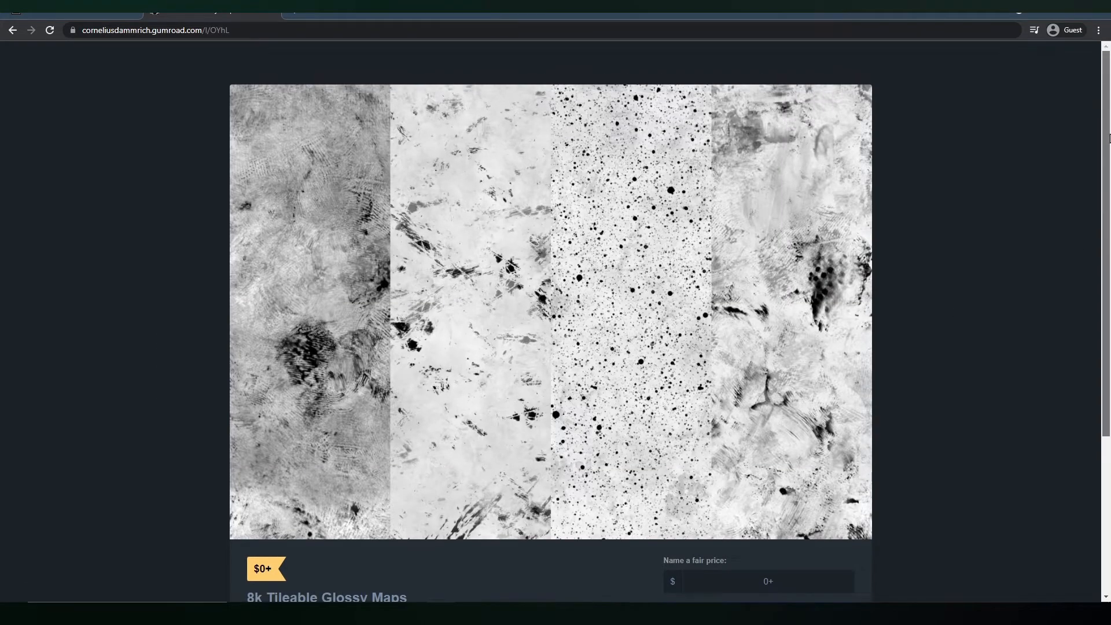
{"action": "scroll", "scroll_direction": "down", "scroll_amount": 3}
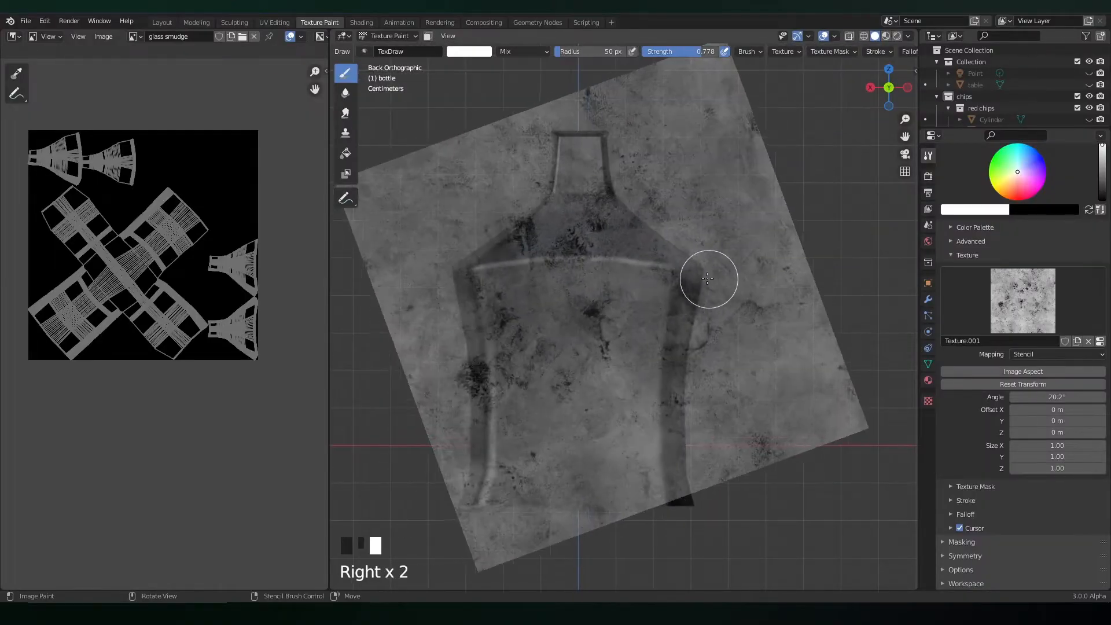
Paint grunge smudges onto the bottle's glass through the glossy-map stencil brush
{"action": "left_click_drag", "start_coordinate": [709, 279], "coordinate": [605, 275]}
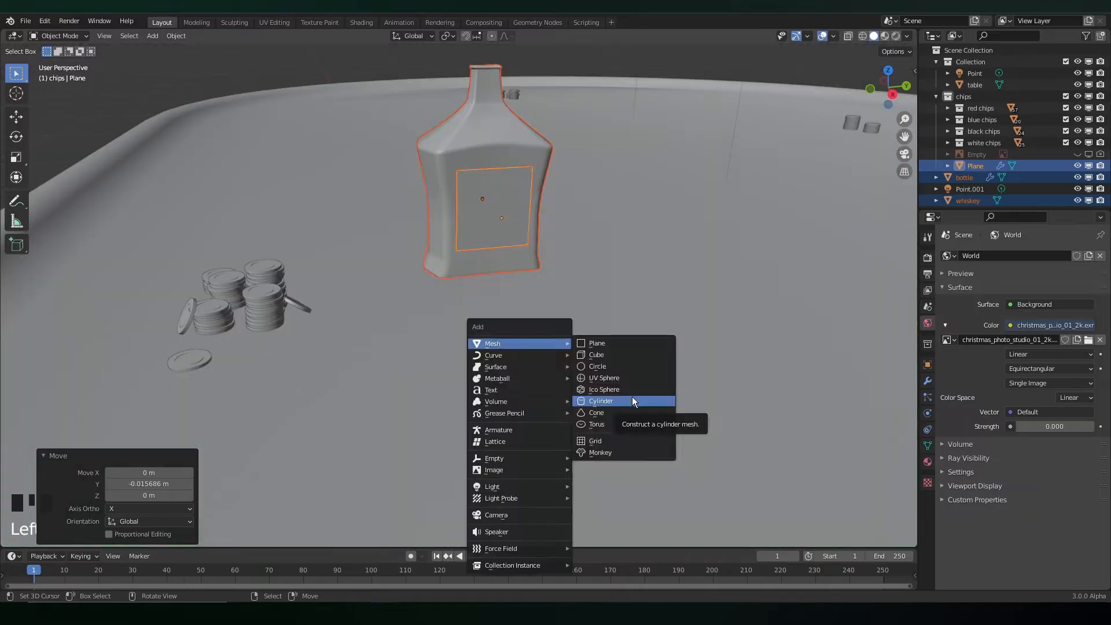
Add a cylinder scaled into a shallow dish with a 'small glass' Glass BSDF material
{"action": "left_click", "coordinate": [600, 401]}
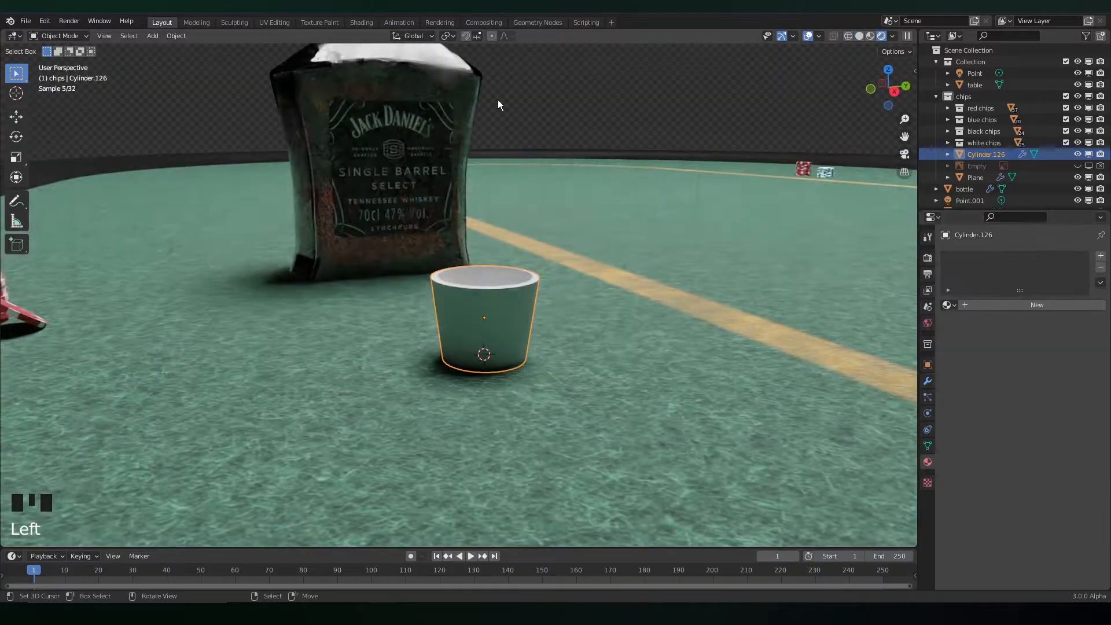
{"action": "key", "text": "Tab"}
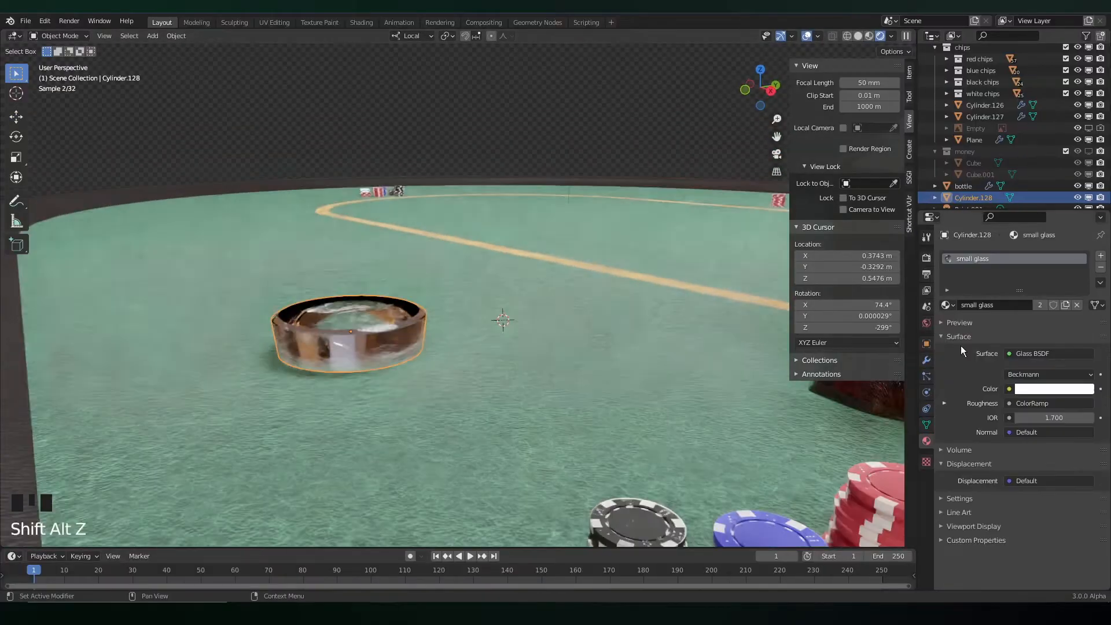
Place a cigar in the dish with an upright steam image-sequence plane, previewed in playback
{"action": "left_click", "coordinate": [361, 22]}
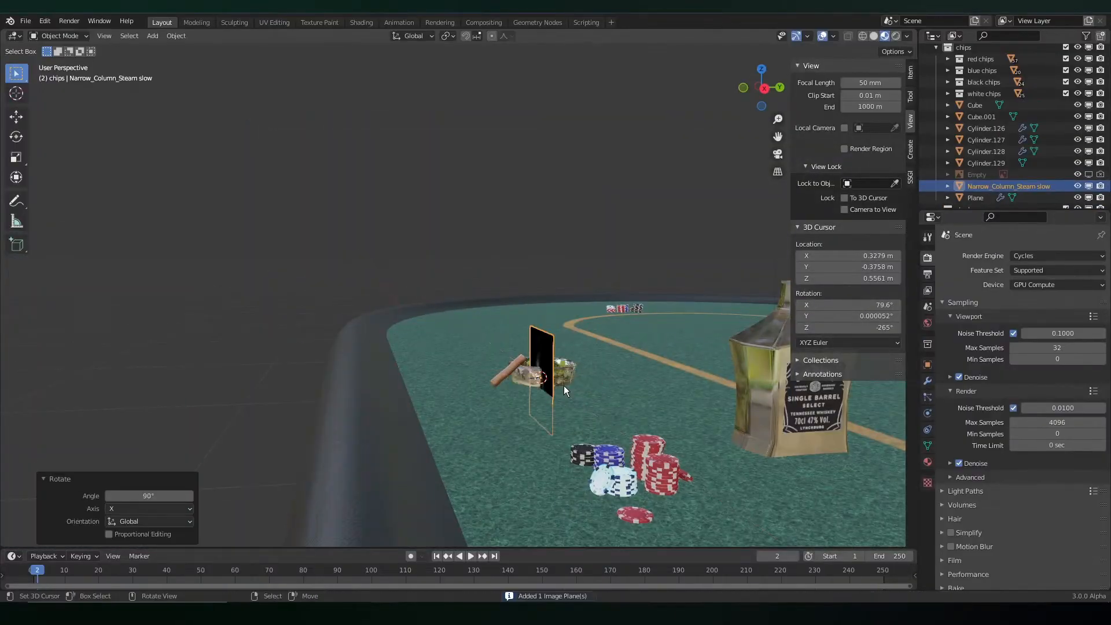
{"action": "left_click", "coordinate": [470, 555]}
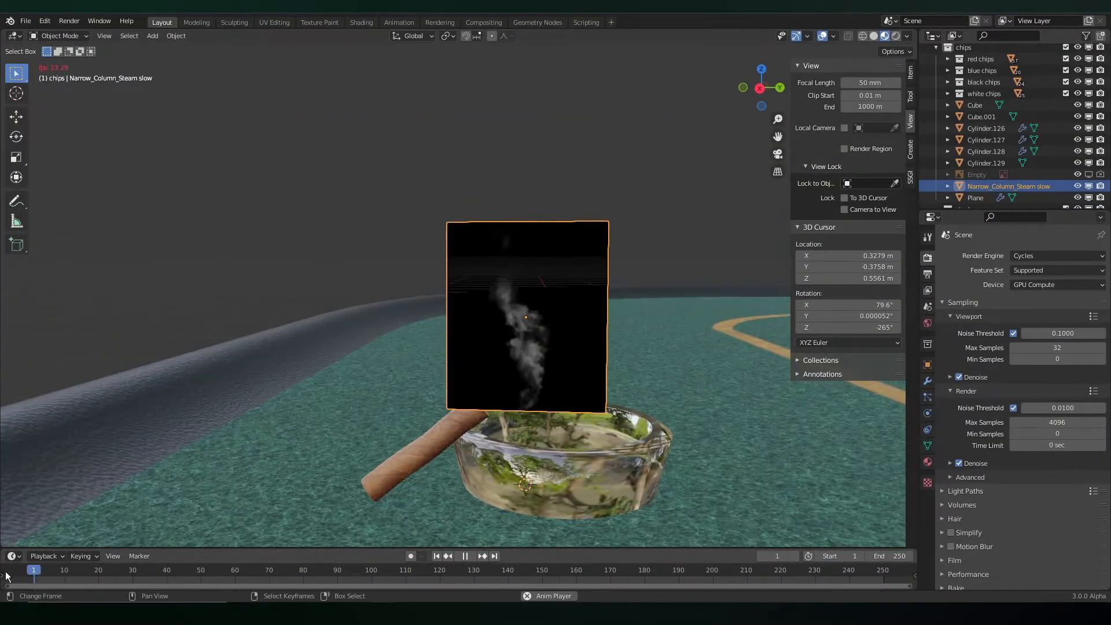
{"action": "left_click", "coordinate": [362, 21]}
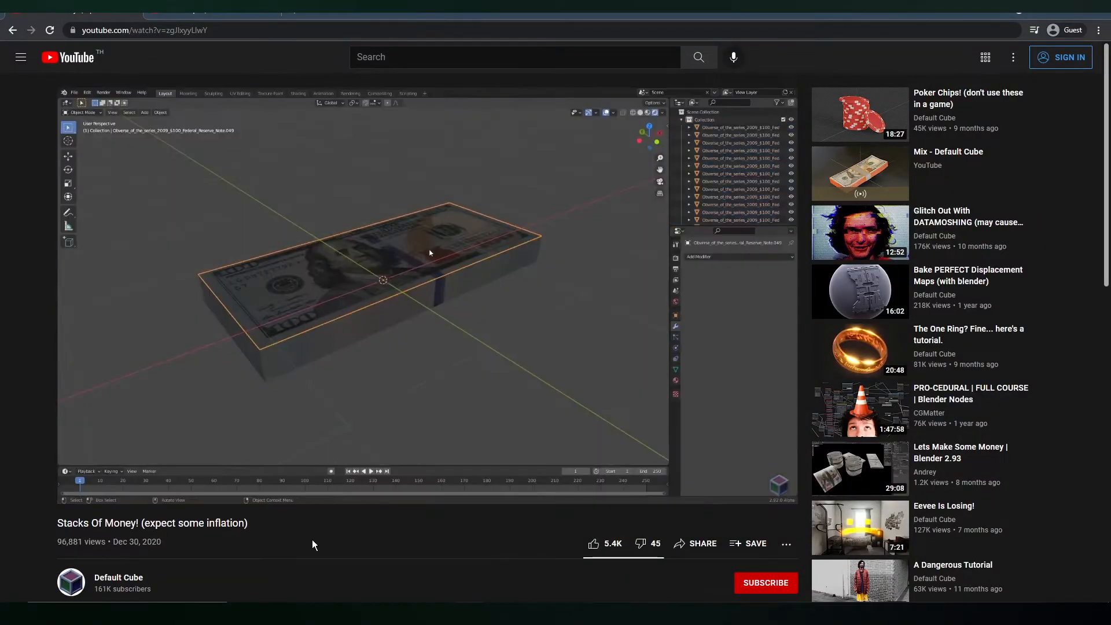
{"action": "mouse_move", "coordinate": [354, 474]}
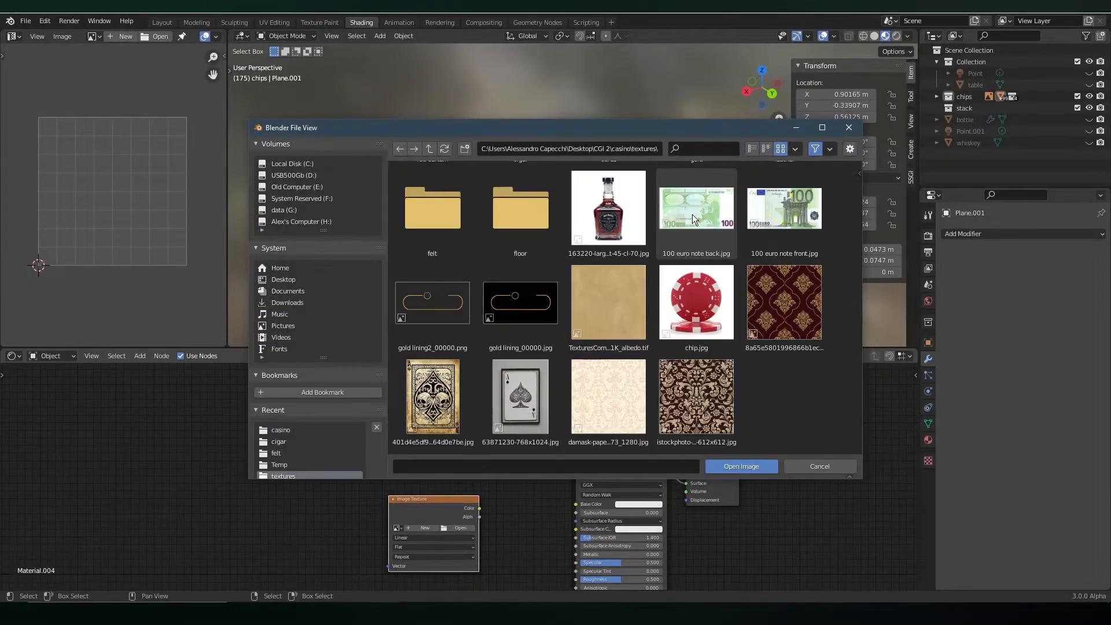
Texture a card plane with faces.jpg, duplicate it, and shift each copy's UVs to a different face
{"action": "left_click", "coordinate": [741, 466]}
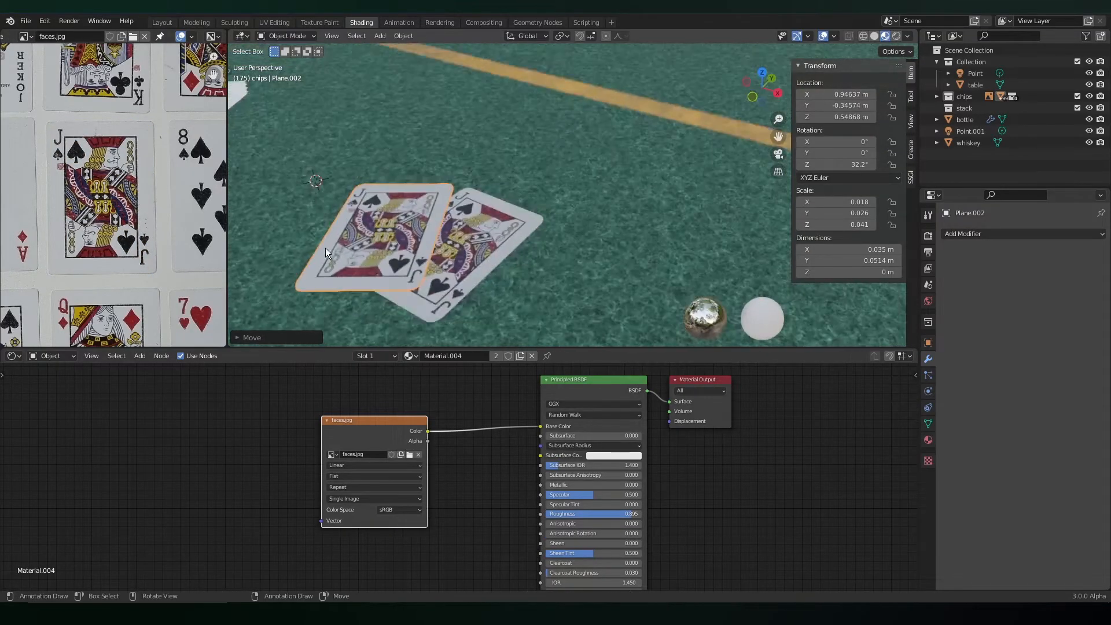
{"action": "key", "text": "Tab"}
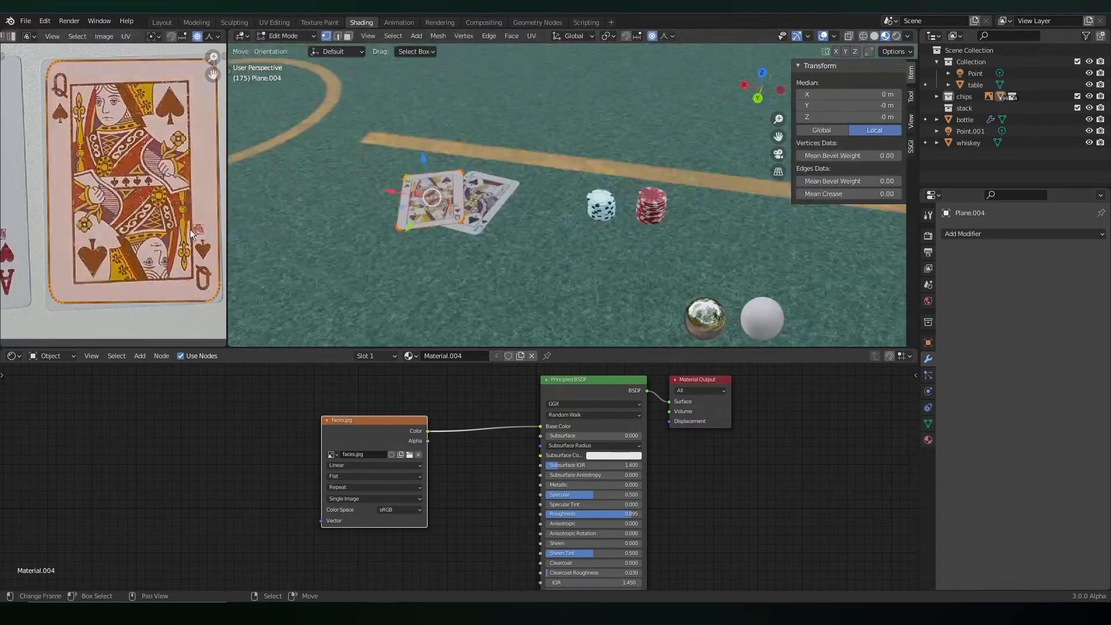
{"action": "left_click", "coordinate": [161, 22]}
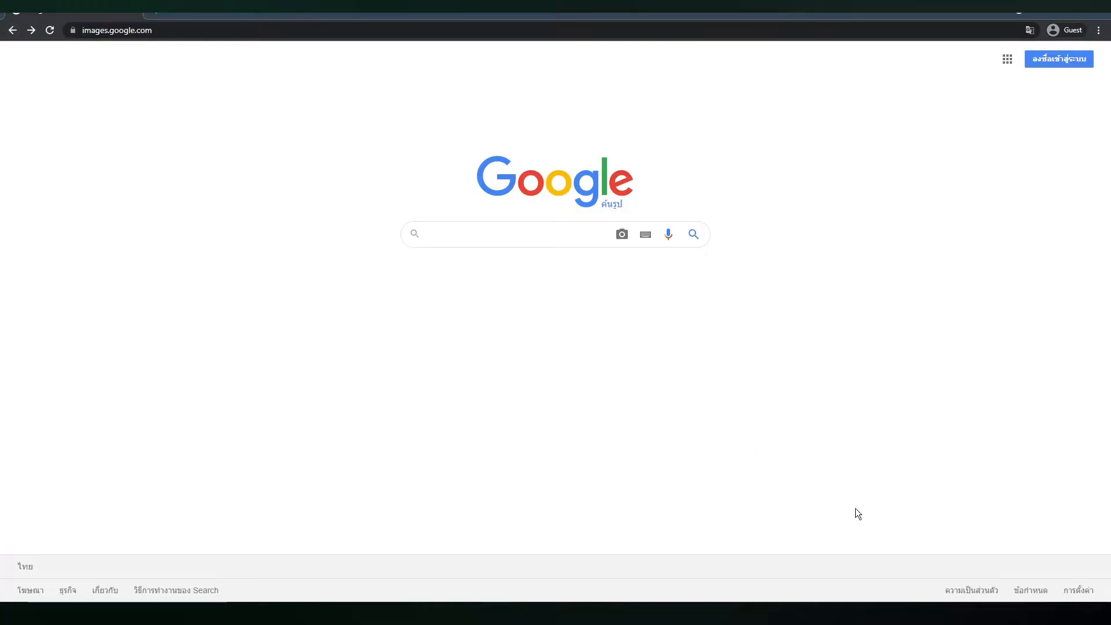
Search Google Images for 'damask patterns', then 'damask patterns seamless', and browse the results
{"action": "type", "text": "damask patterns"}
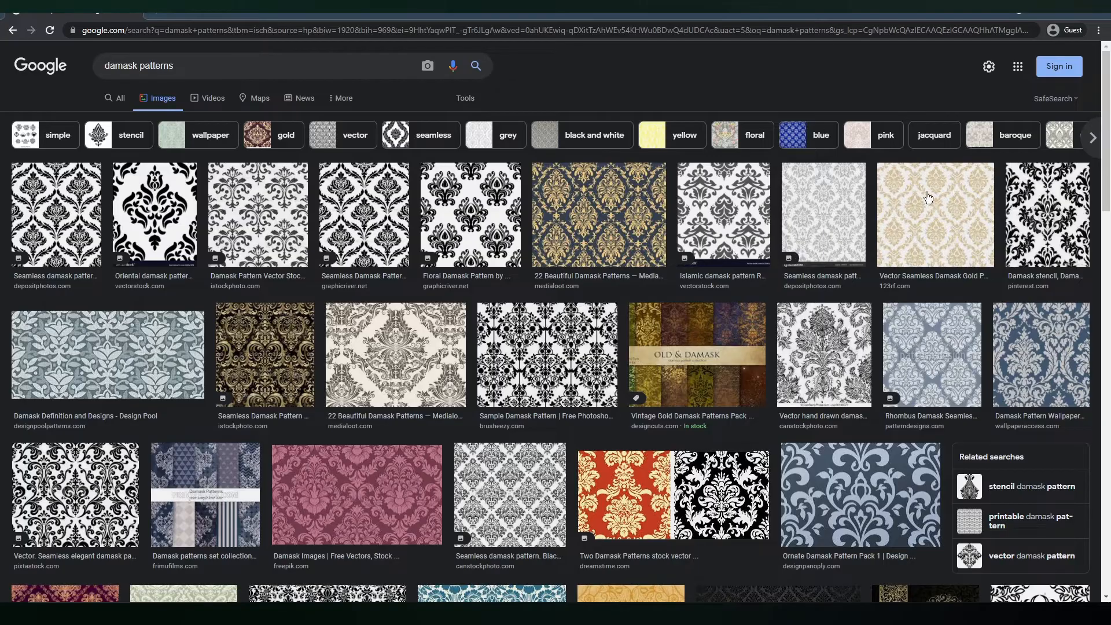
{"action": "scroll", "scroll_direction": "down", "scroll_amount": 3}
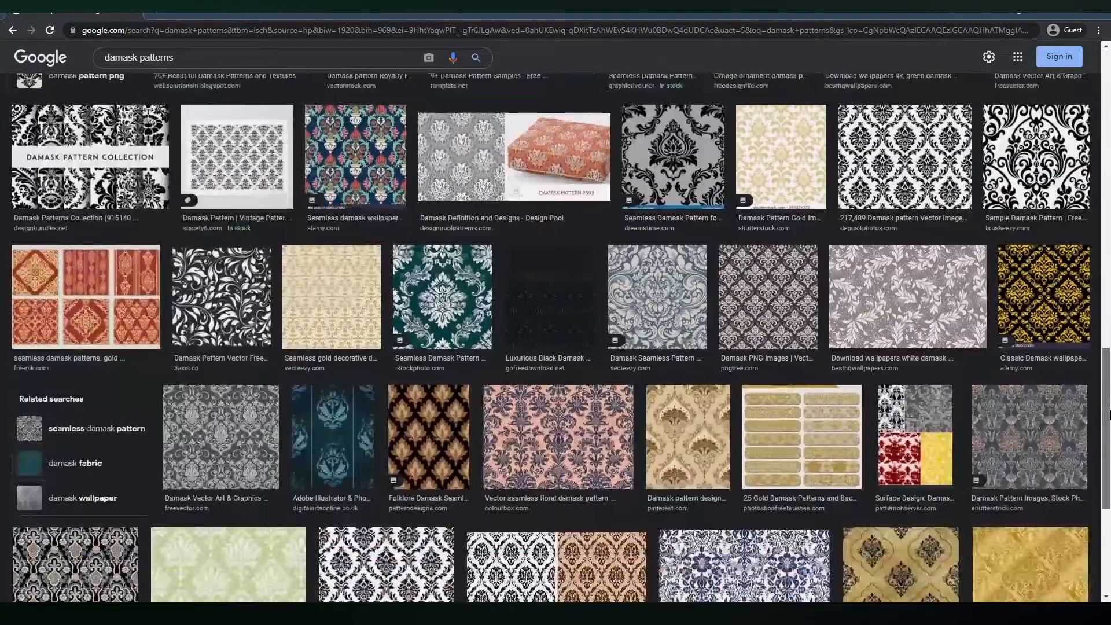
{"action": "scroll", "scroll_direction": "down", "scroll_amount": 3}
{"action": "type", "text": " seamless"}
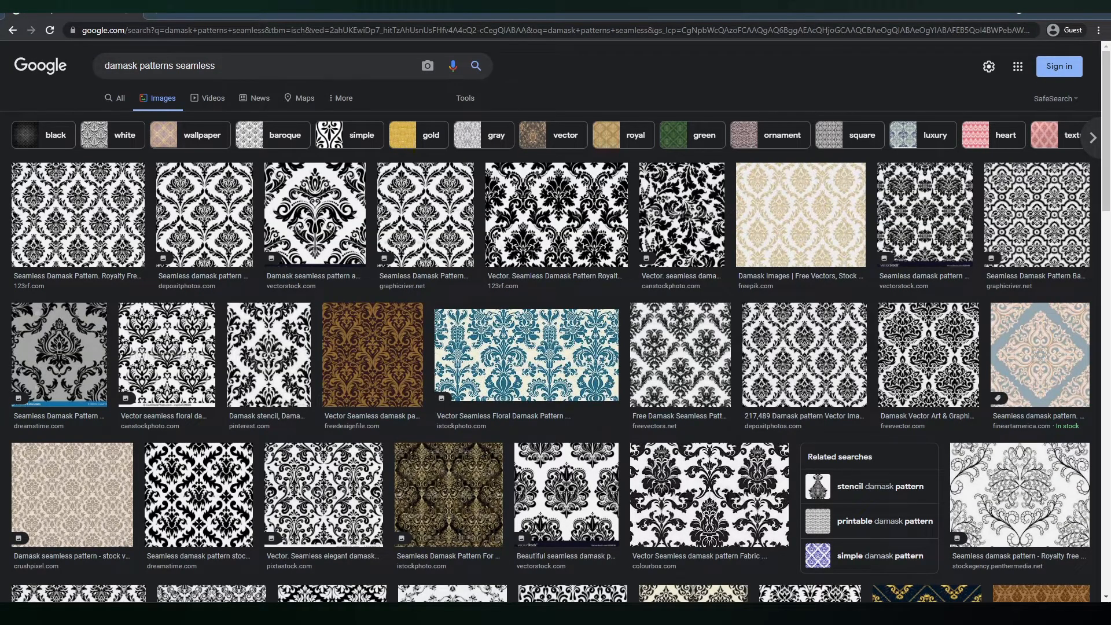
{"action": "scroll", "scroll_direction": "down", "scroll_amount": 3}
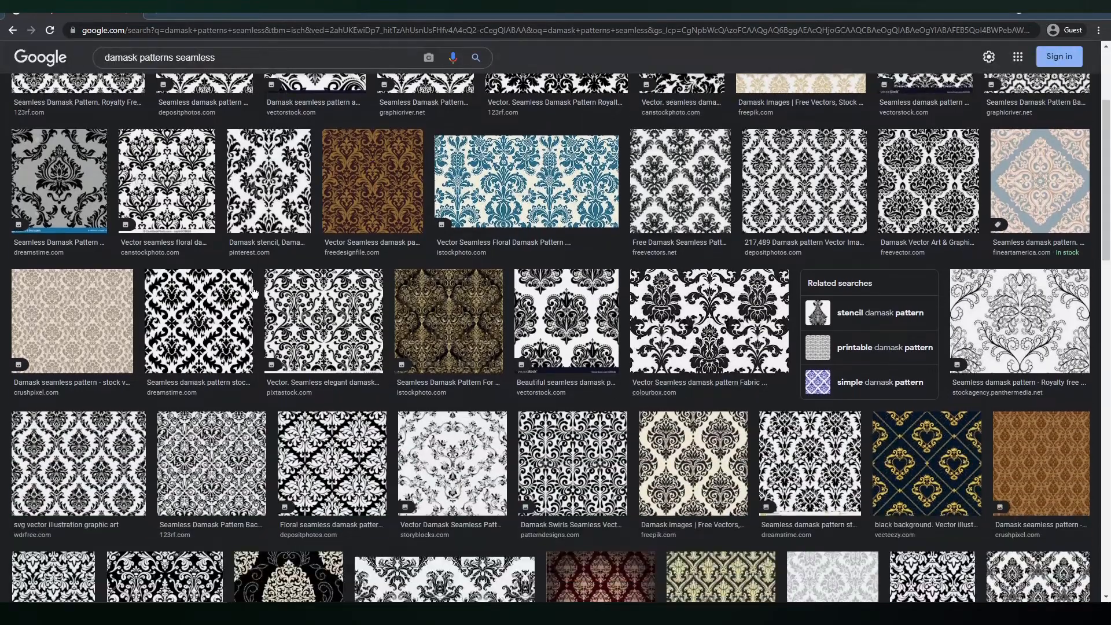
{"action": "scroll", "scroll_direction": "down", "scroll_amount": 3}
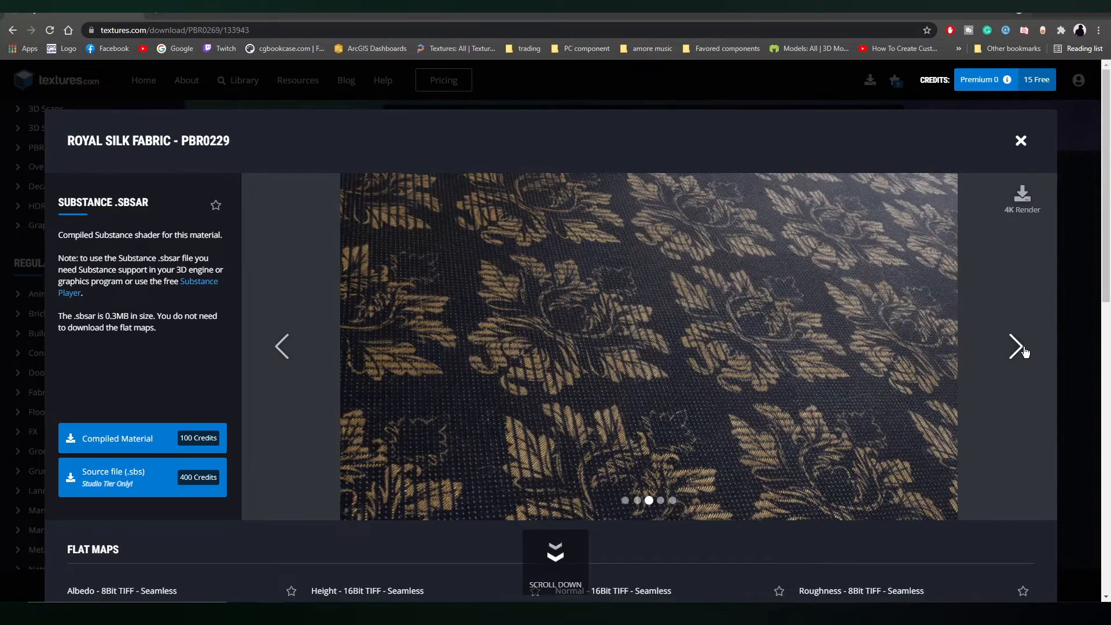
Scroll through the Royal Silk Fabric preview images on the download page
{"action": "scroll", "scroll_direction": "down", "scroll_amount": 3}
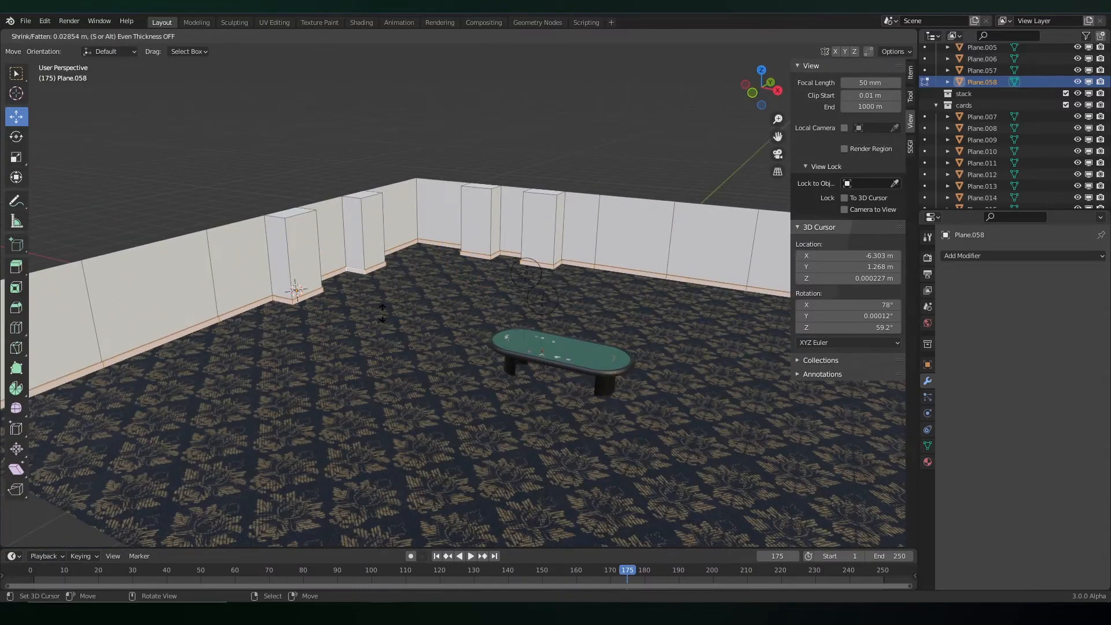
Apply the damask wallpaper texture (Mapping scale 5) to the walls and a black Principled BSDF to the baseboard slot
{"action": "left_click", "coordinate": [361, 22]}
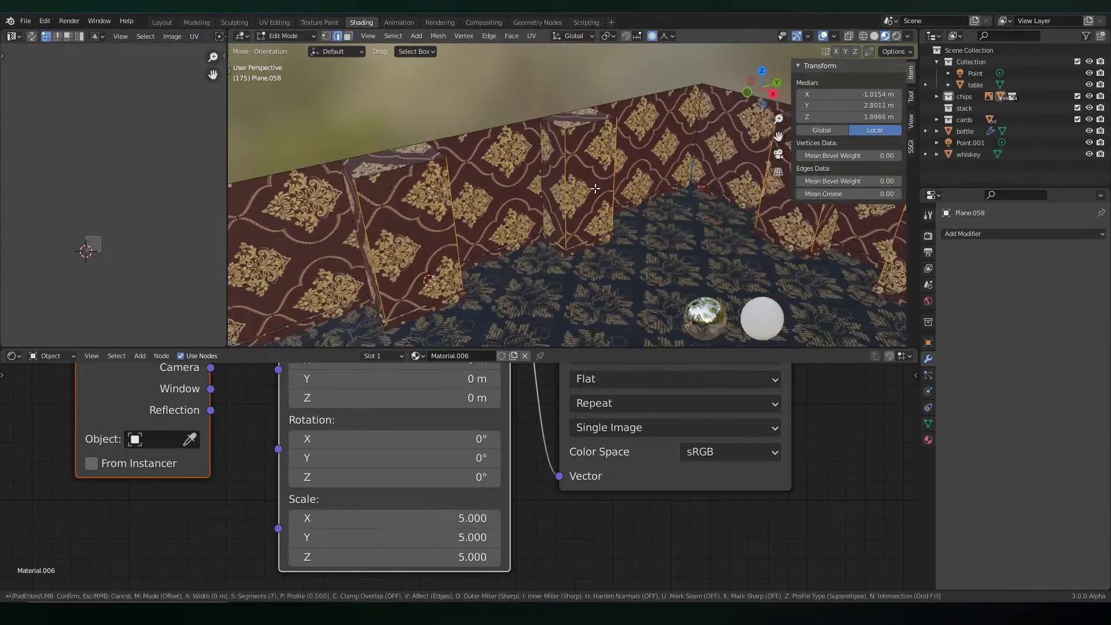
{"action": "key", "text": "Tab"}
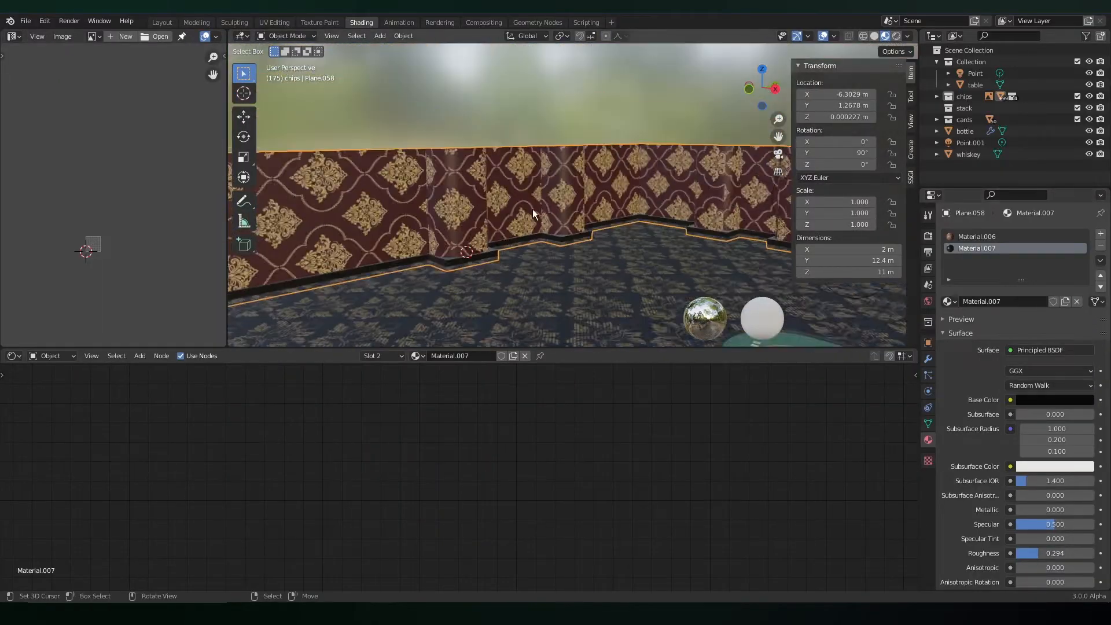
{"action": "left_click", "coordinate": [161, 22]}
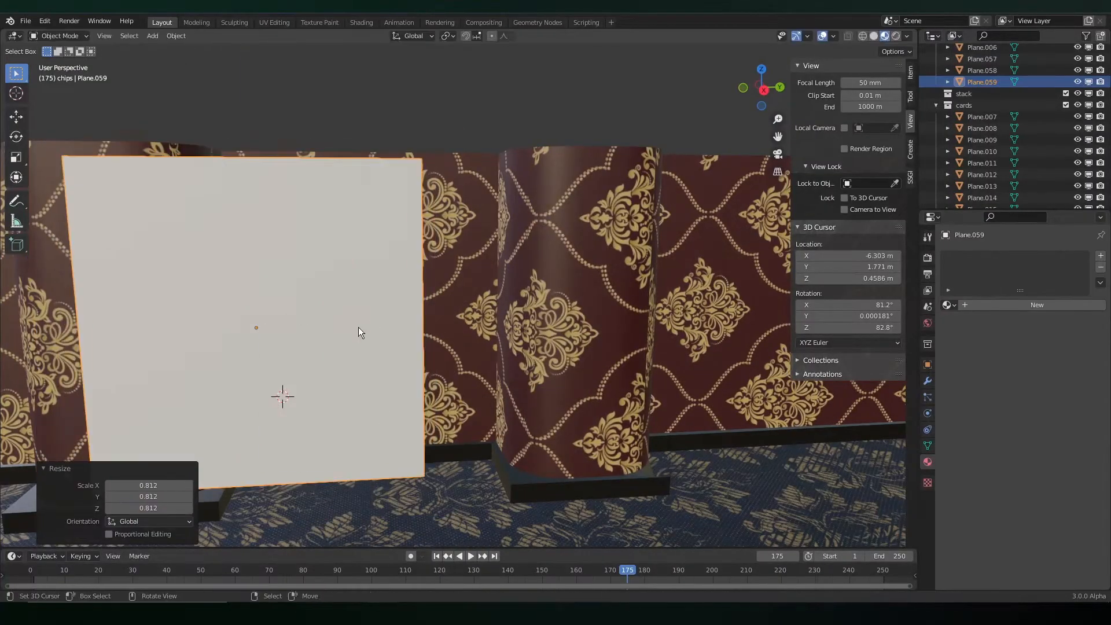
Pin the plane's top vertices, run the Cloth simulation through its frames and apply it as a draped curtain
{"action": "left_click", "coordinate": [261, 36]}
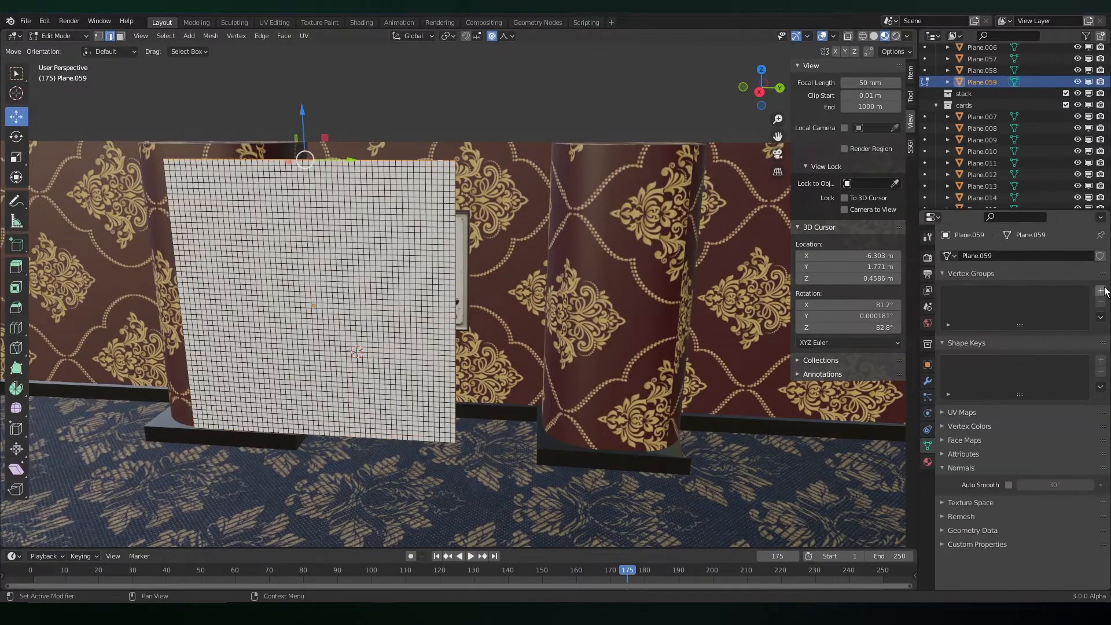
{"action": "key", "text": "Tab"}
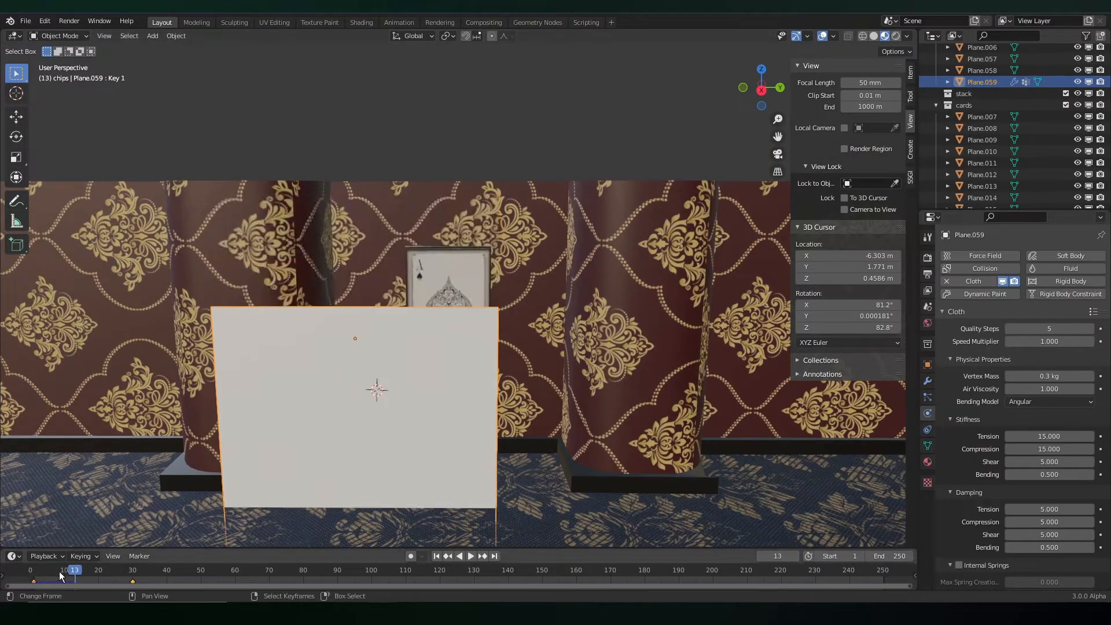
{"action": "left_click", "coordinate": [33, 570]}
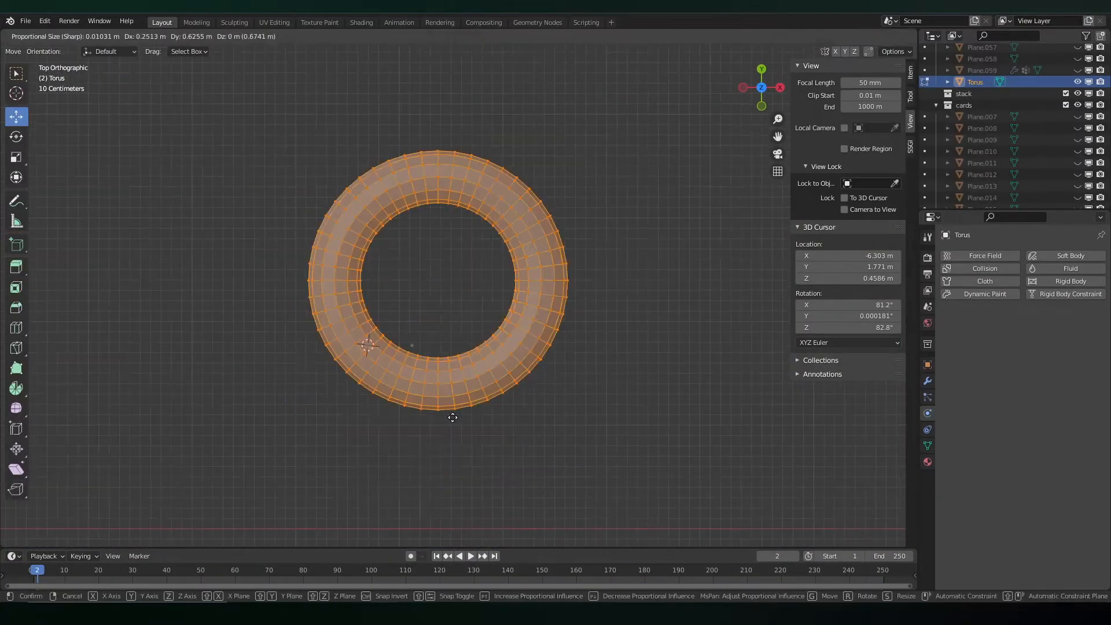
{"action": "key", "text": "x"}
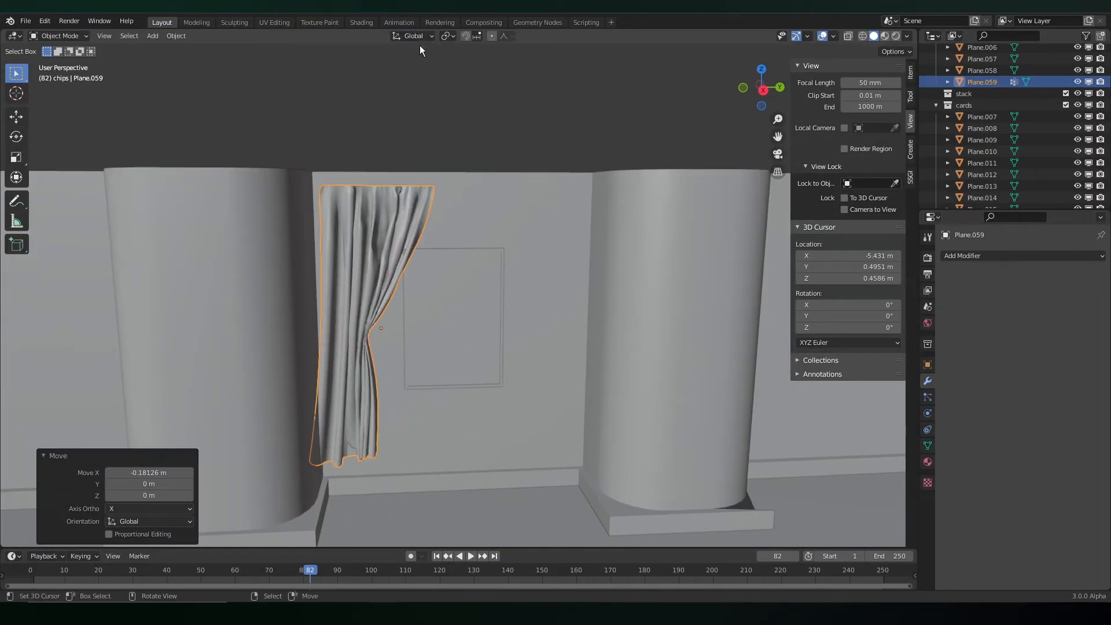
{"action": "left_click", "coordinate": [361, 22]}
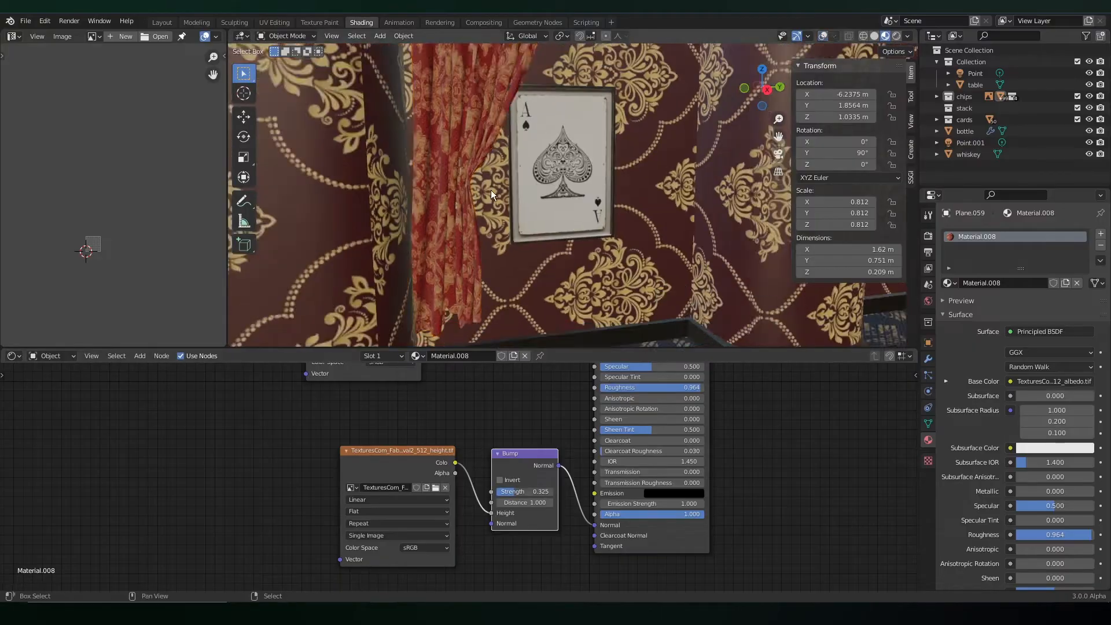
Give the curtain the Textures.com fabric albedo with the height map driving a Bump node into Normal
{"action": "left_click", "coordinate": [161, 22]}
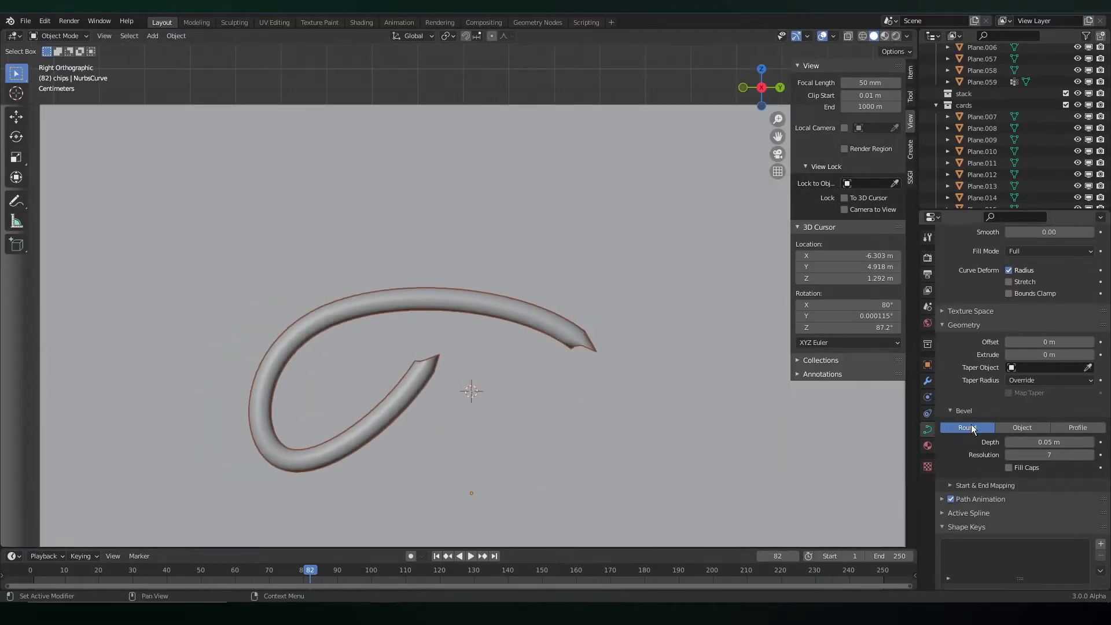
Set the NURBS curve's Bevel to Round with 0.05 m depth for a tube-like ornament
{"action": "left_click", "coordinate": [1076, 427]}
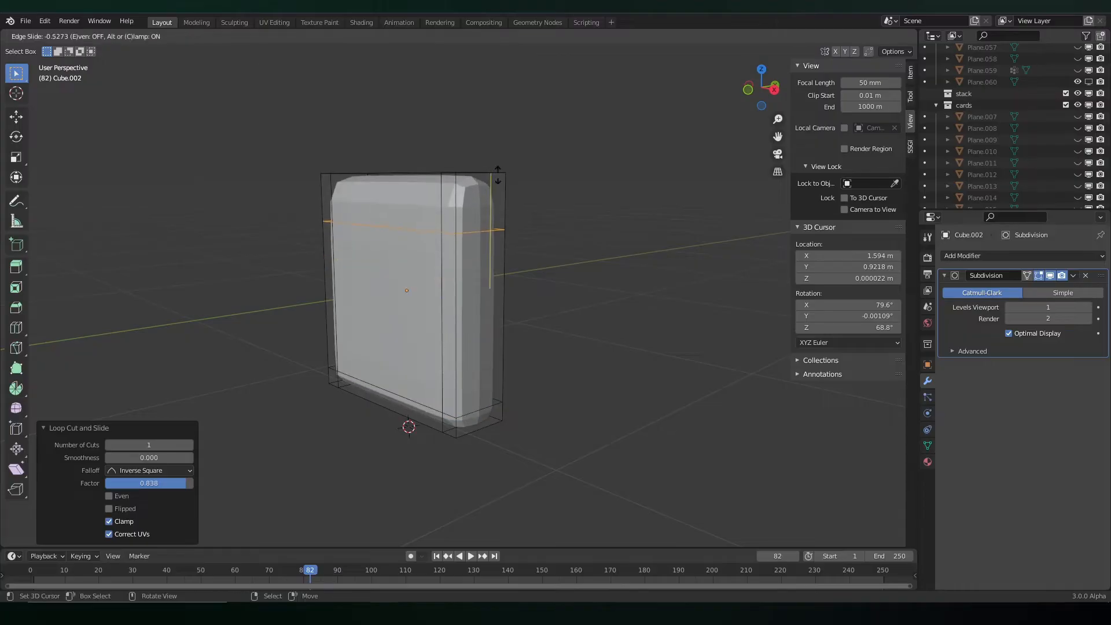
Scale an inserted edge loop to taper the subdivision-smoothed cube into a chair back
{"action": "key", "text": "s"}
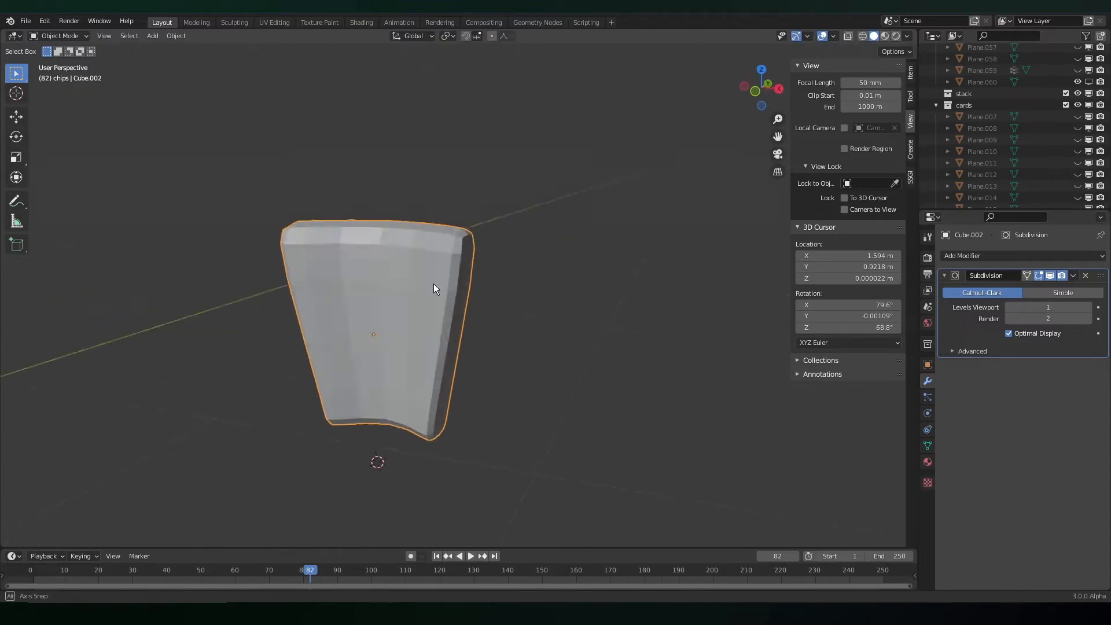
{"action": "key", "text": "Tab"}
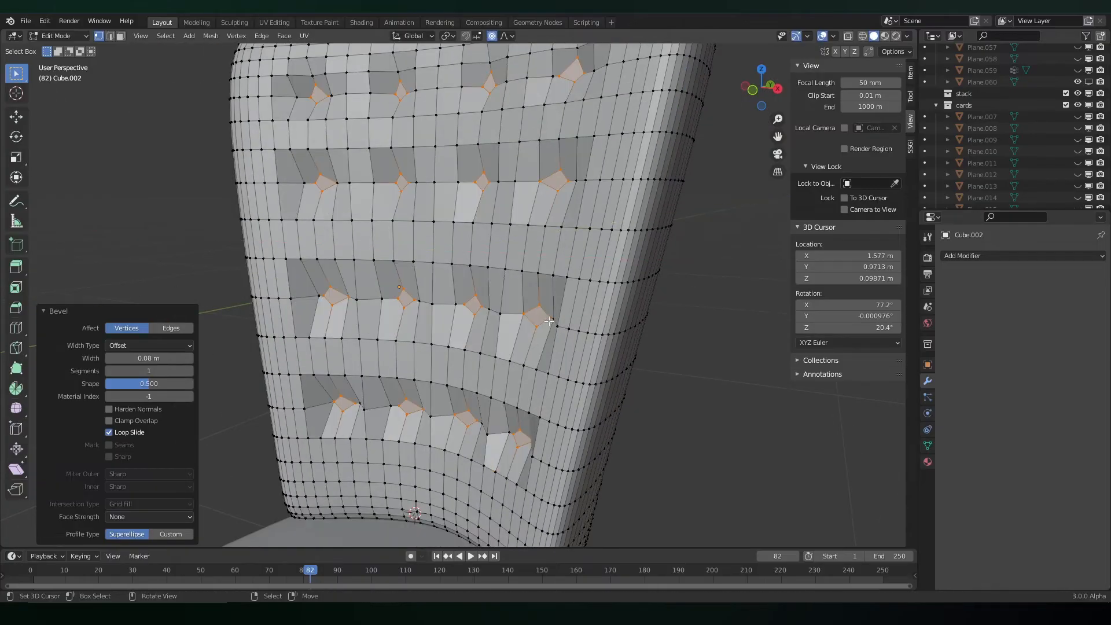
Vertex-bevel the alternating chair-back vertices at 0.08 m width into tufted diamonds
{"action": "key", "text": "Tab"}
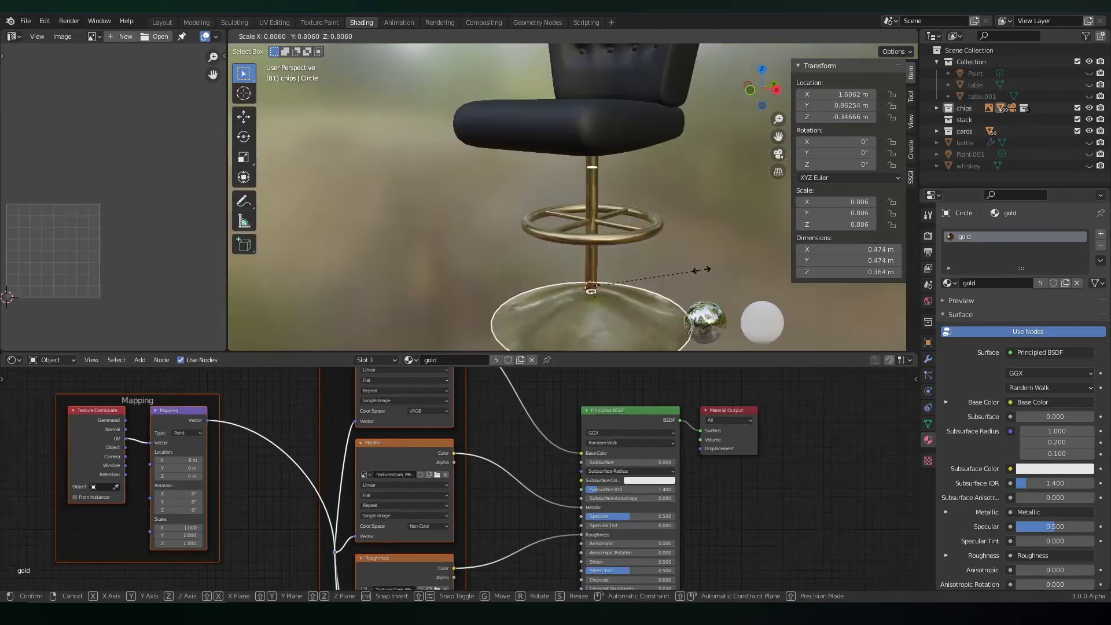
Shrink the chair's gold base circle and rotate the chair into place beside the poker table
{"action": "left_click", "coordinate": [160, 22]}
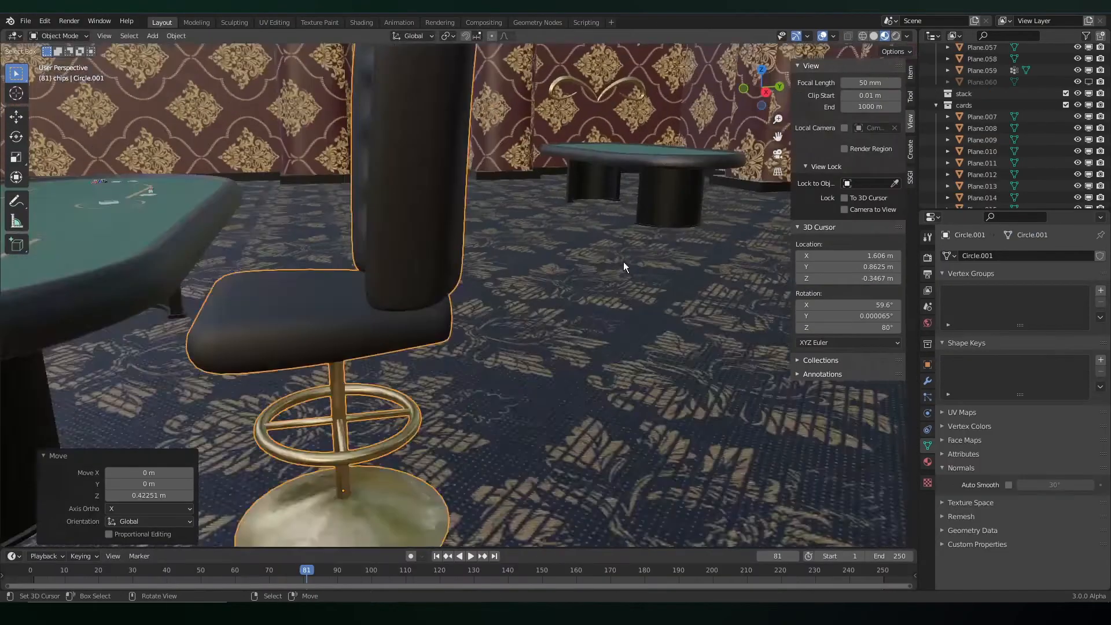
{"action": "key", "text": "r"}
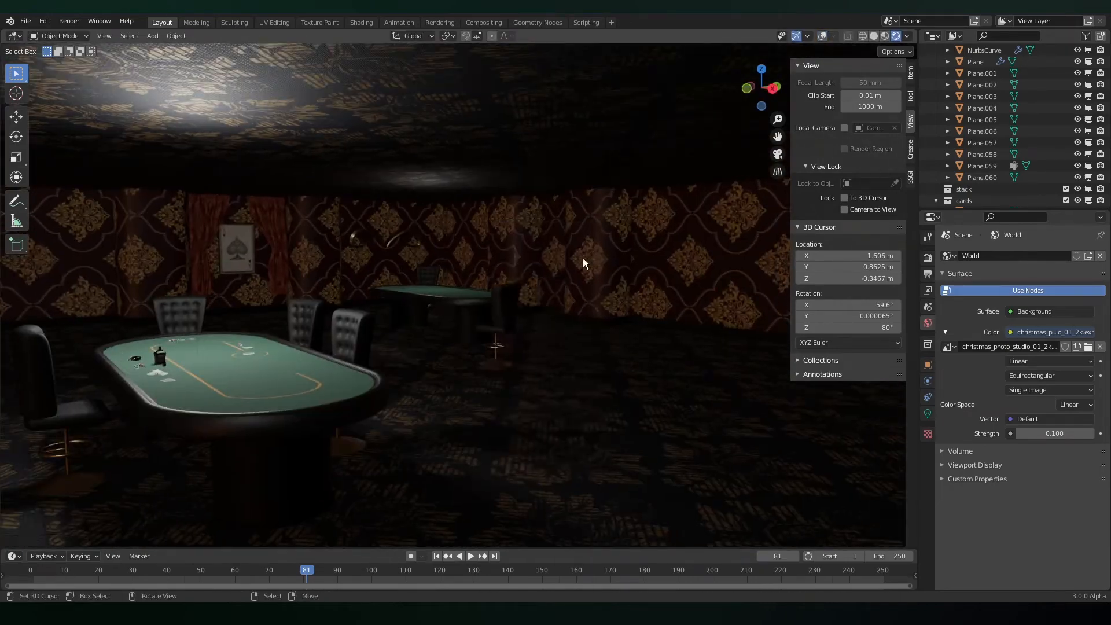
Lower World Strength, hang the point light over the table and set the camera Focal Length to 78
{"action": "left_click", "coordinate": [361, 22]}
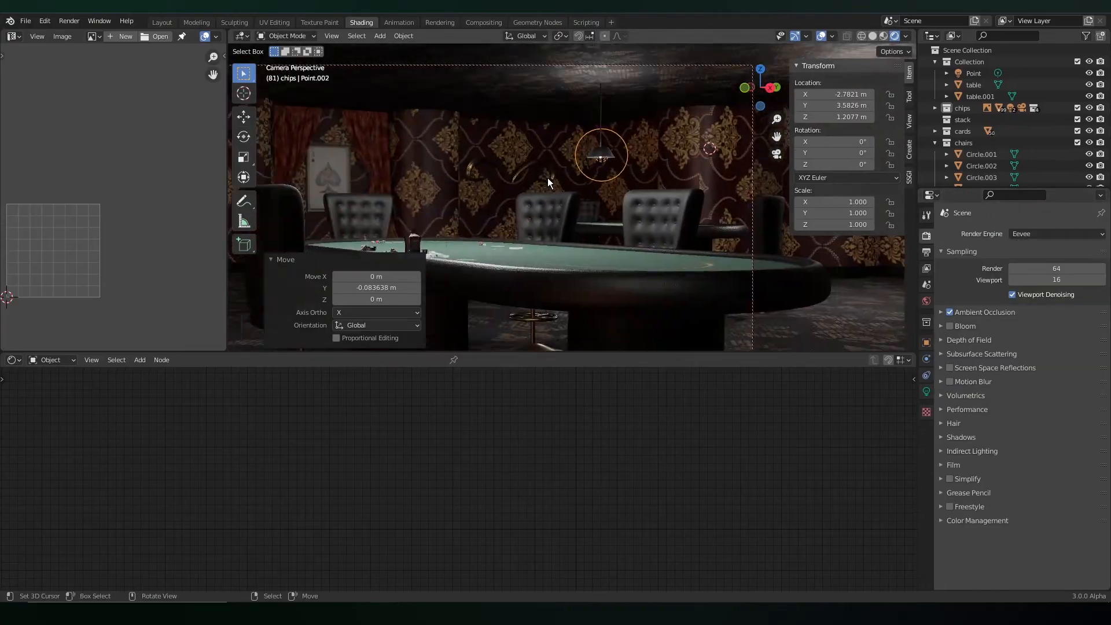
{"action": "left_click", "coordinate": [161, 22]}
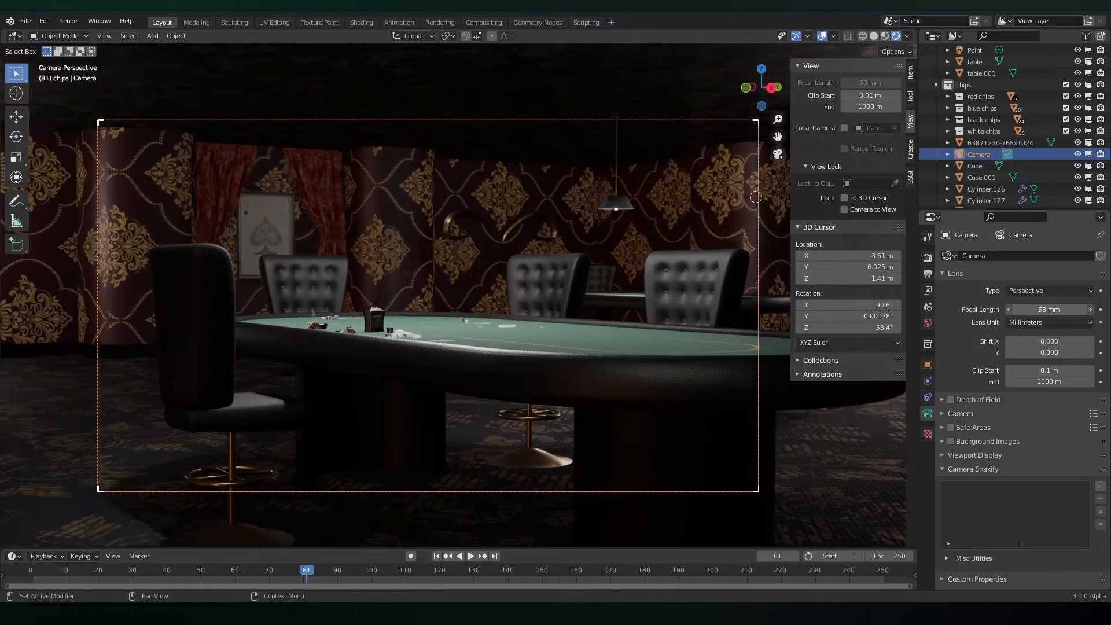
{"action": "type", "text": "78"}
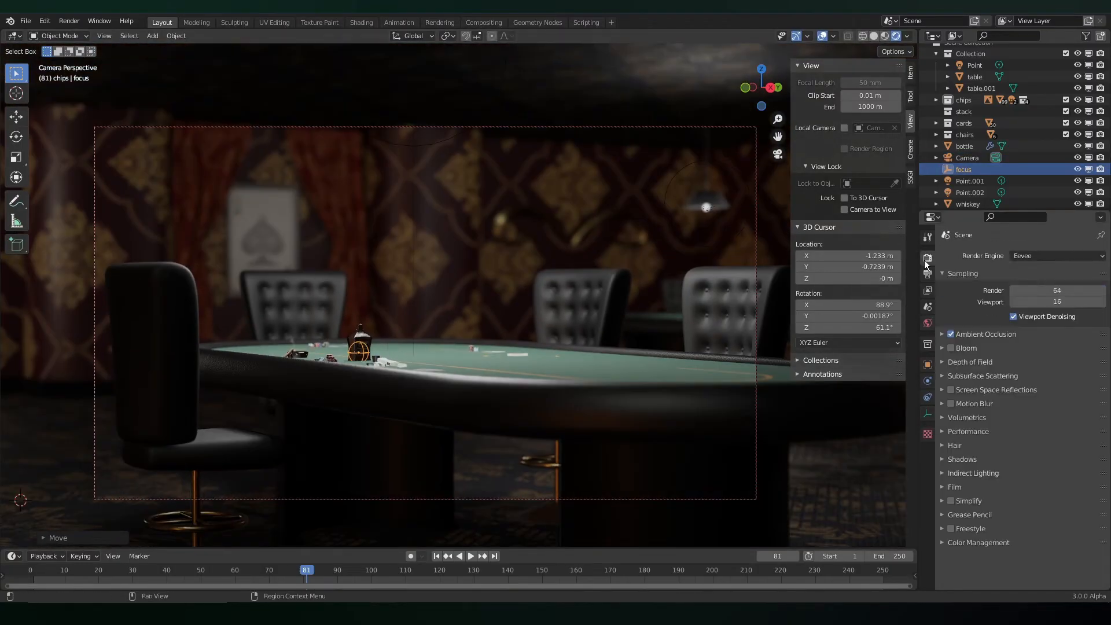
Enable camera Depth of Field on the focus empty at f/2.0 and stretch the aperture Ratio
{"action": "left_click", "coordinate": [1055, 256]}
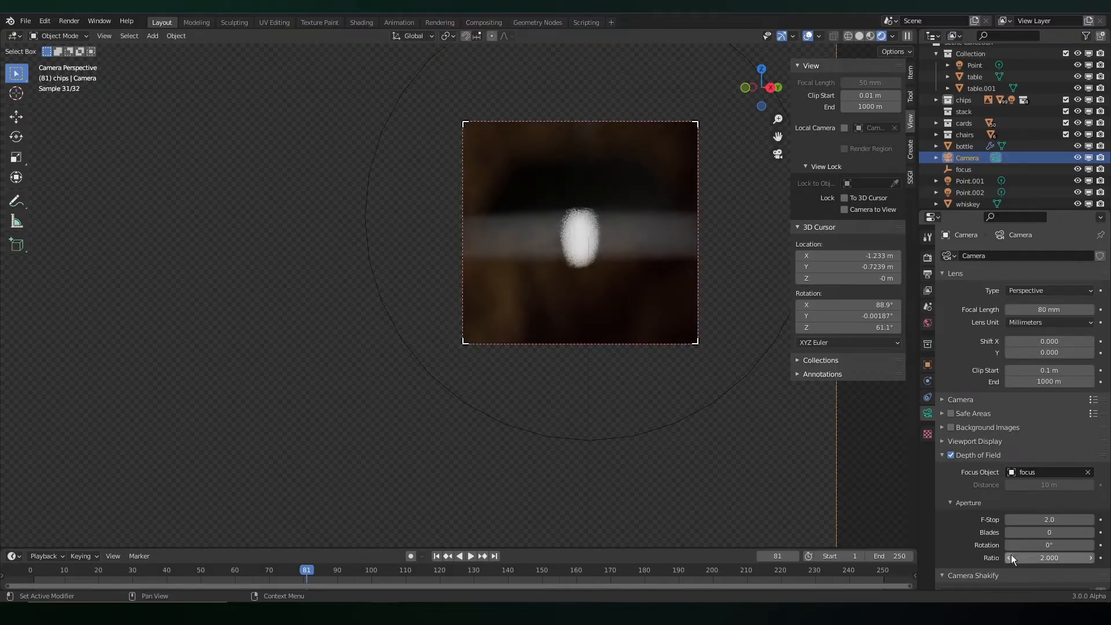
{"action": "left_click_drag", "start_coordinate": [1049, 558], "coordinate": [1077, 558]}
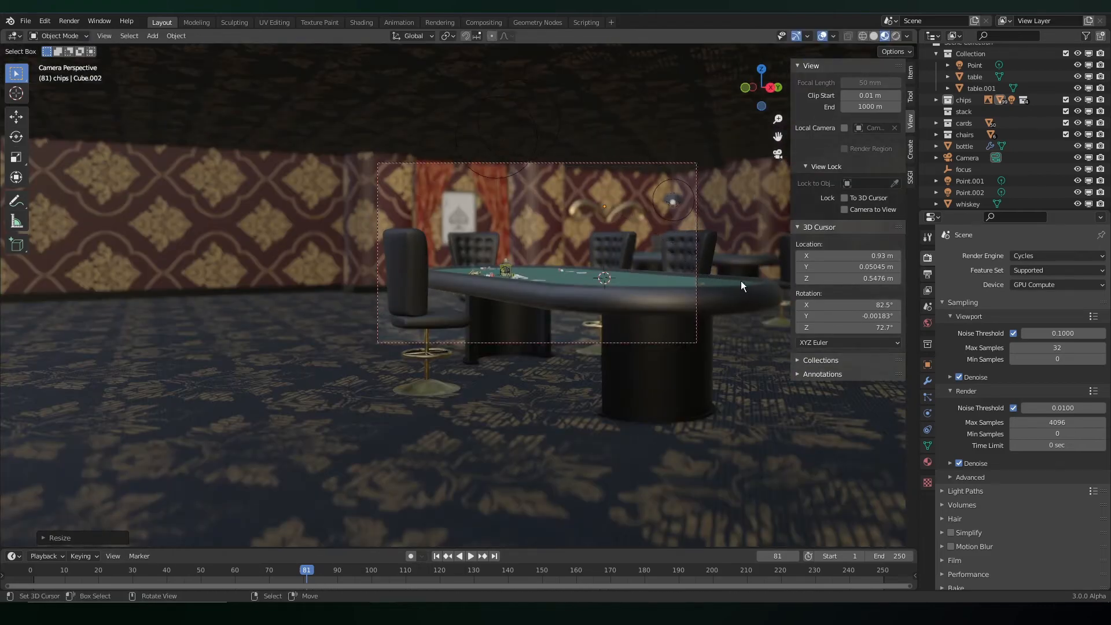
Set the FOG volume material's colour to pale blue in the shader editor and view the result
{"action": "left_click", "coordinate": [362, 22]}
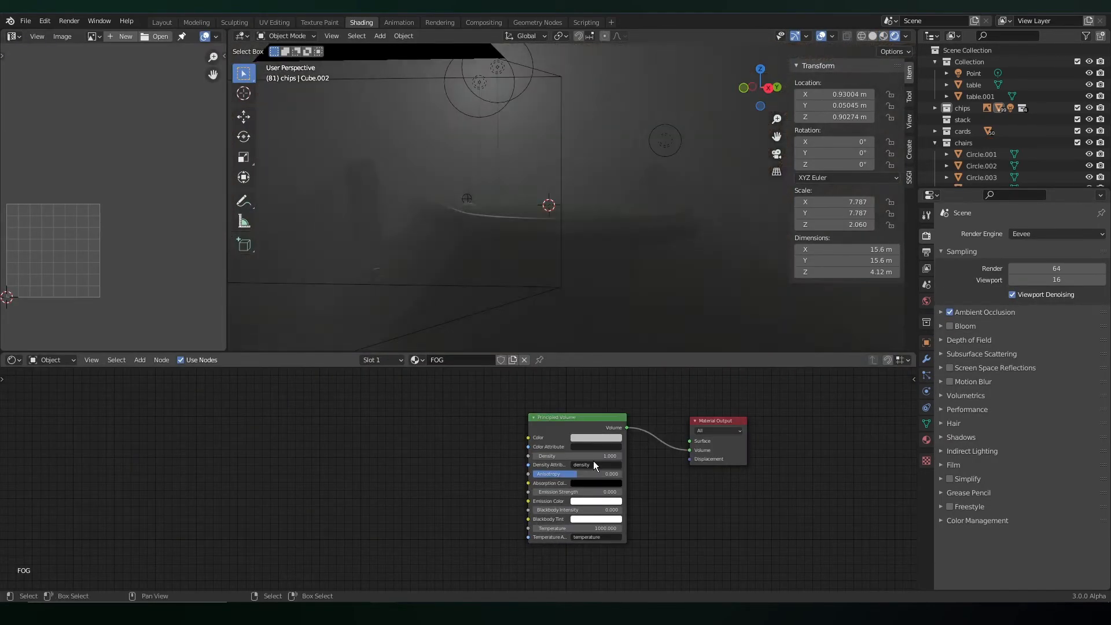
{"action": "left_click", "coordinate": [595, 437]}
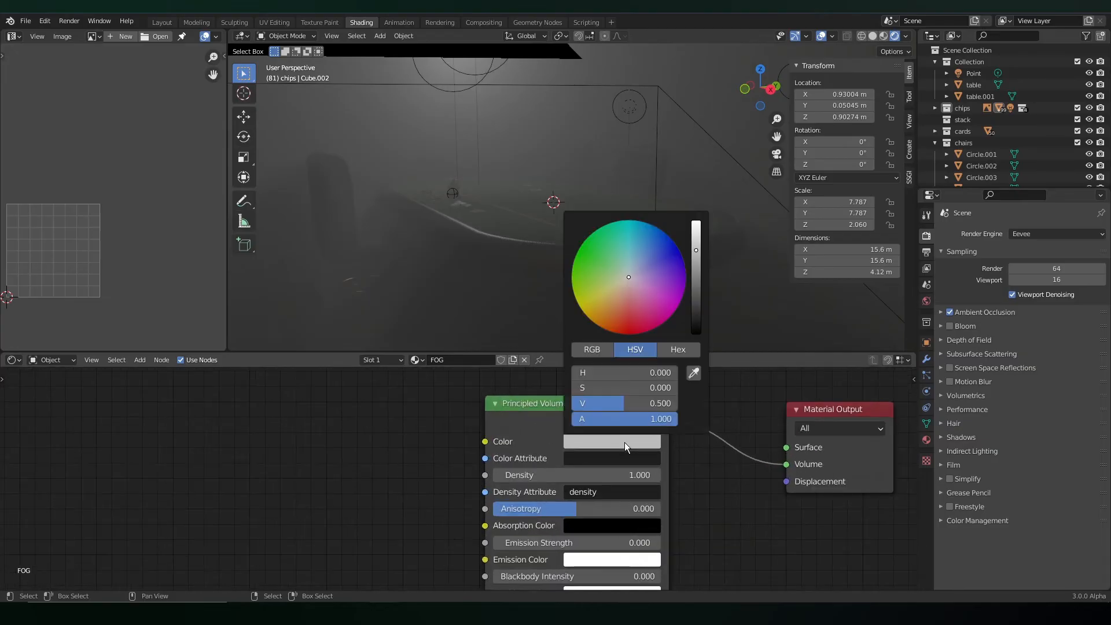
{"action": "left_click", "coordinate": [632, 263]}
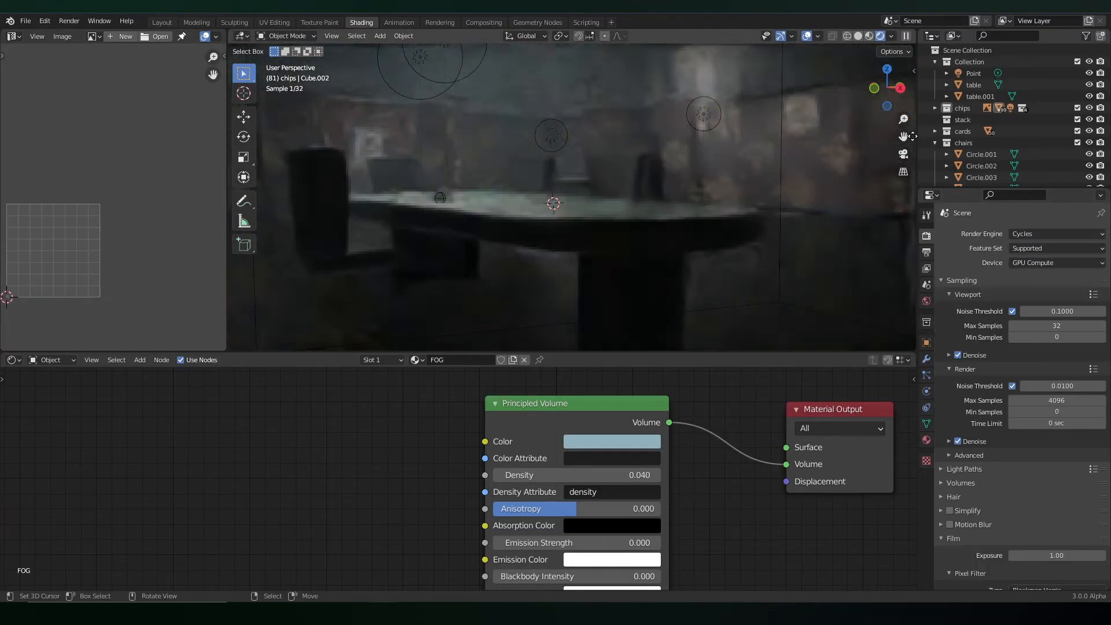
{"action": "left_click", "coordinate": [161, 22]}
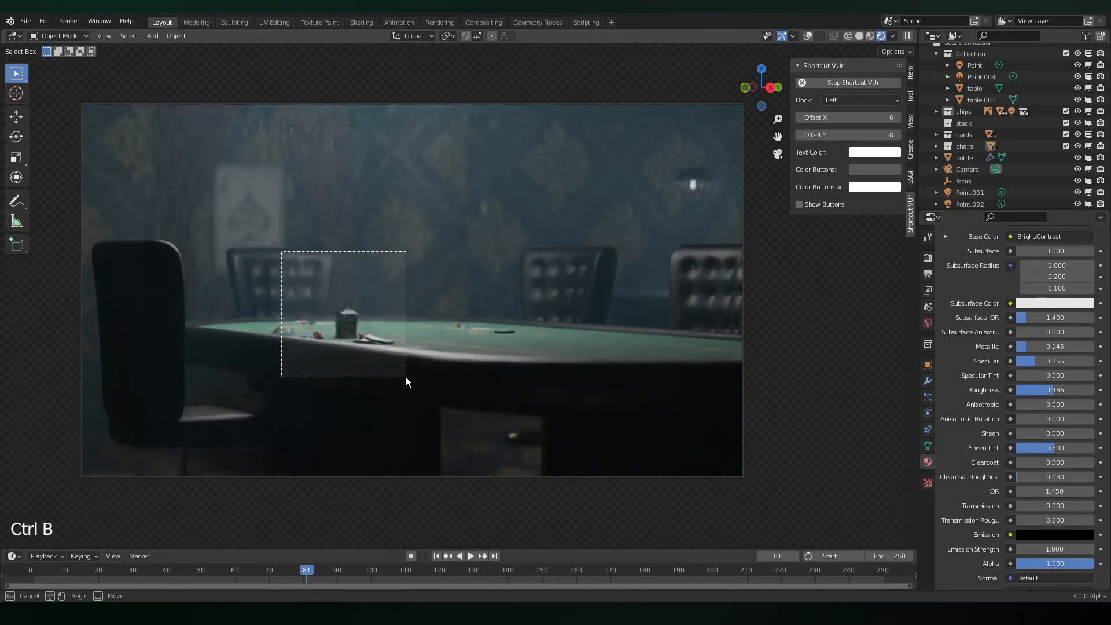